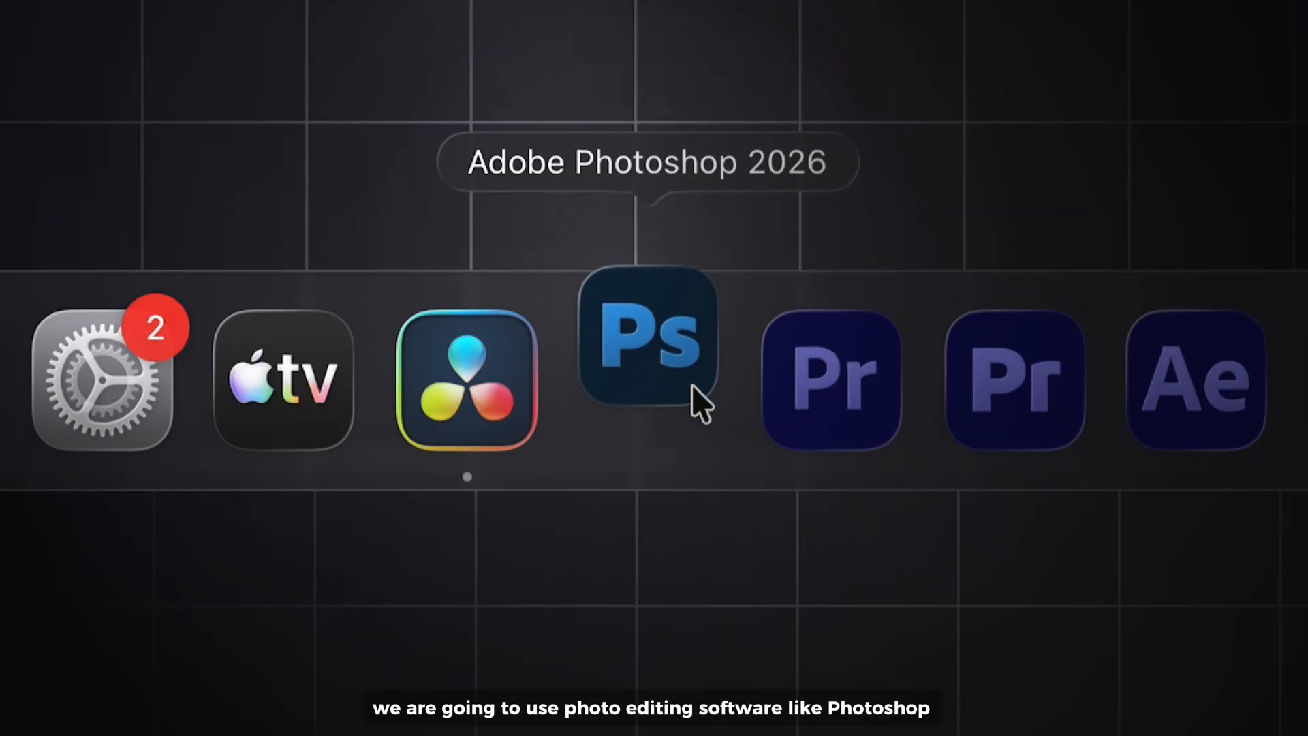
Launch Photoshop and duplicate the campfire image layer, confirming the copy
left_click(647, 338)
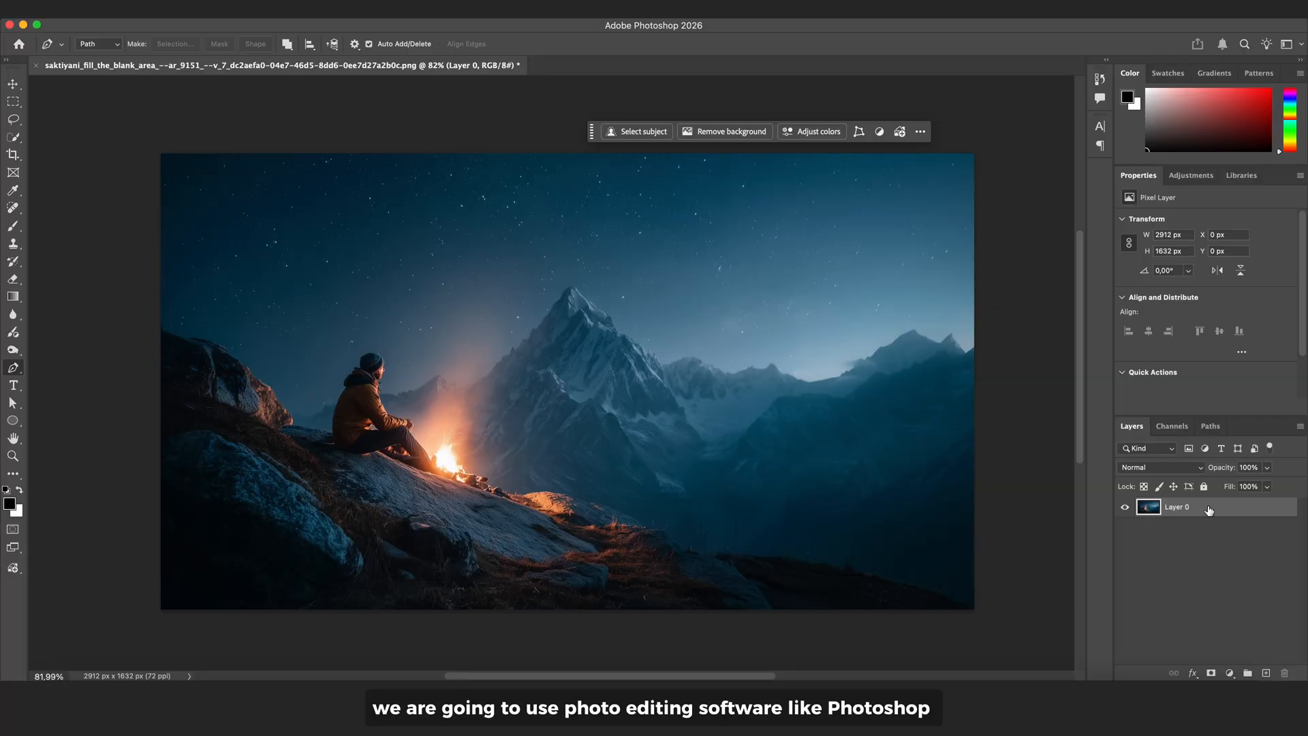
right_click(1176, 507)
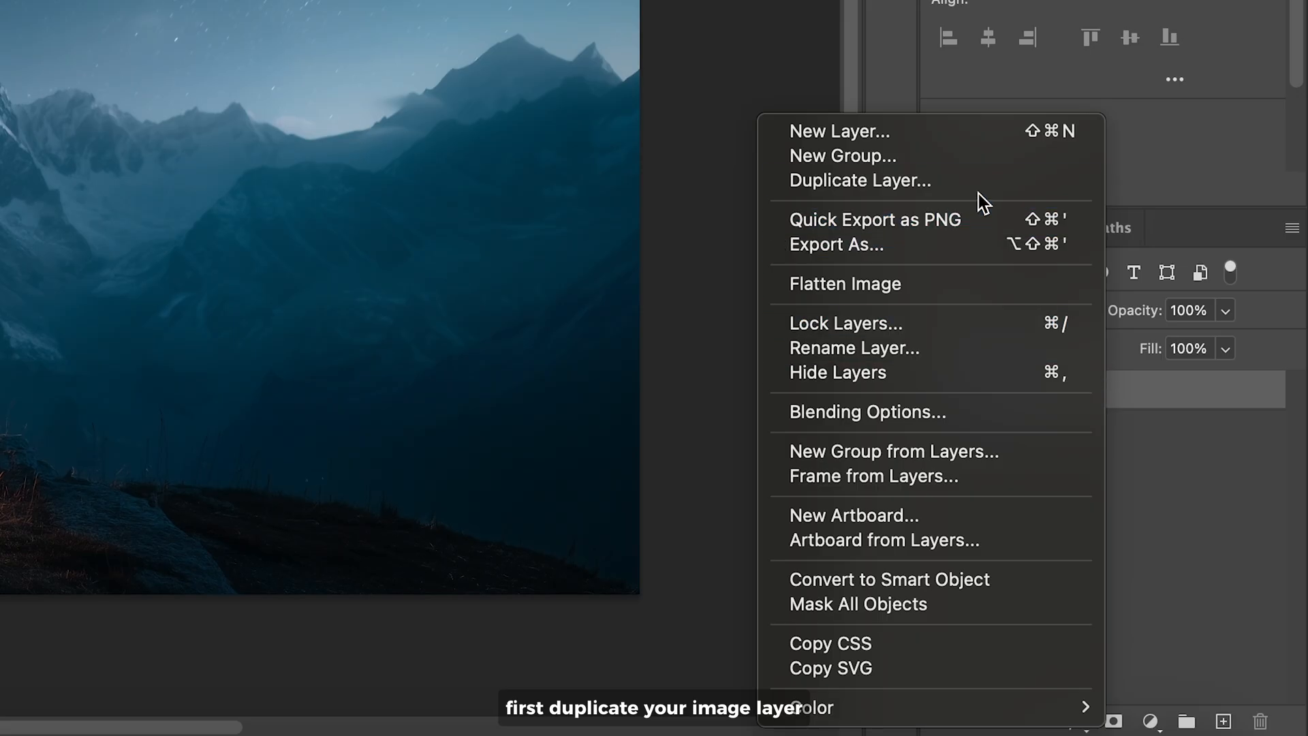
left_click(860, 180)
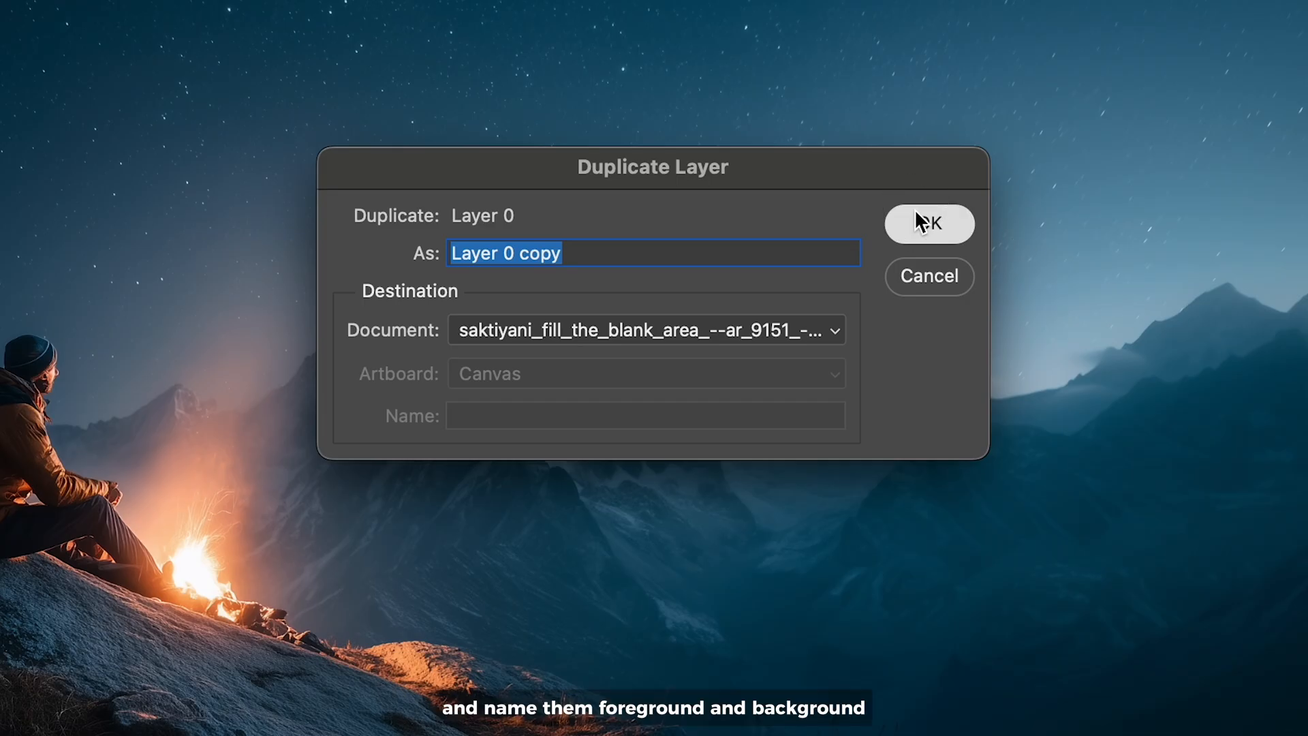
left_click(928, 222)
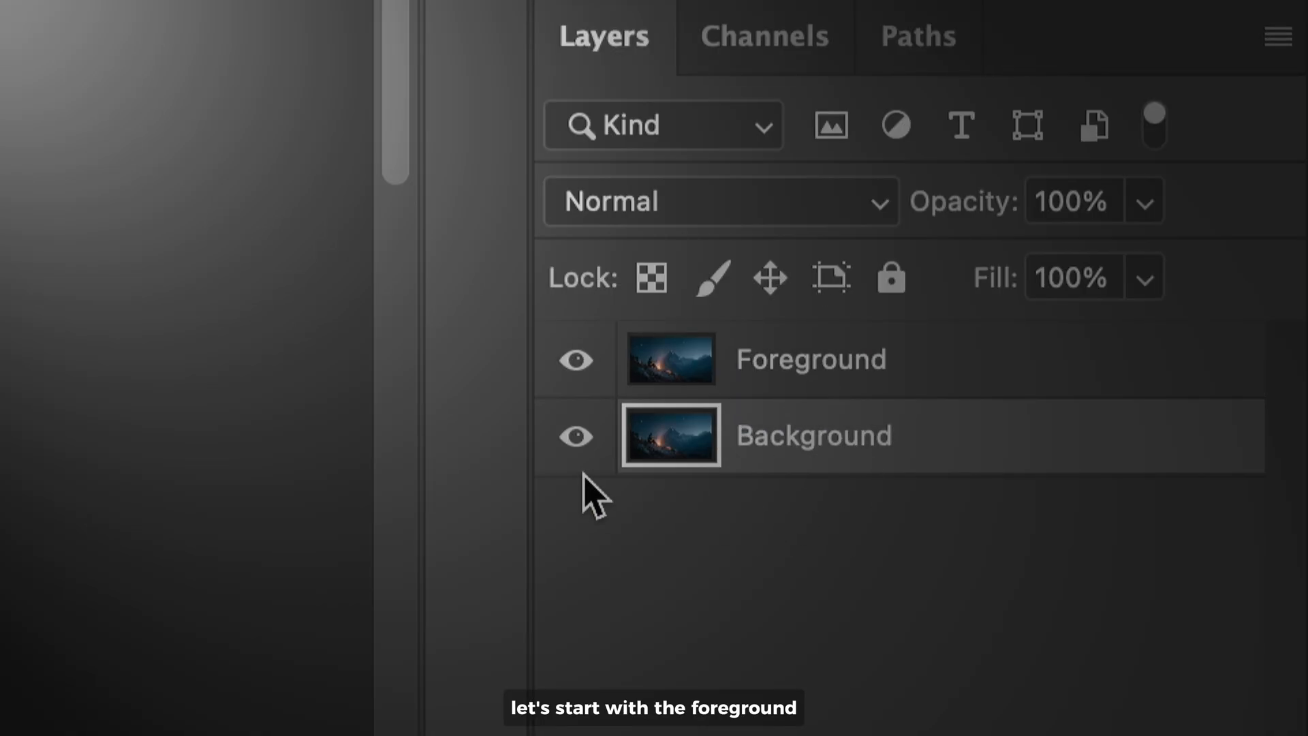
Hide Background, auto-select the hillside subject, mask Foreground to it and quick-export as PNG
left_click(574, 436)
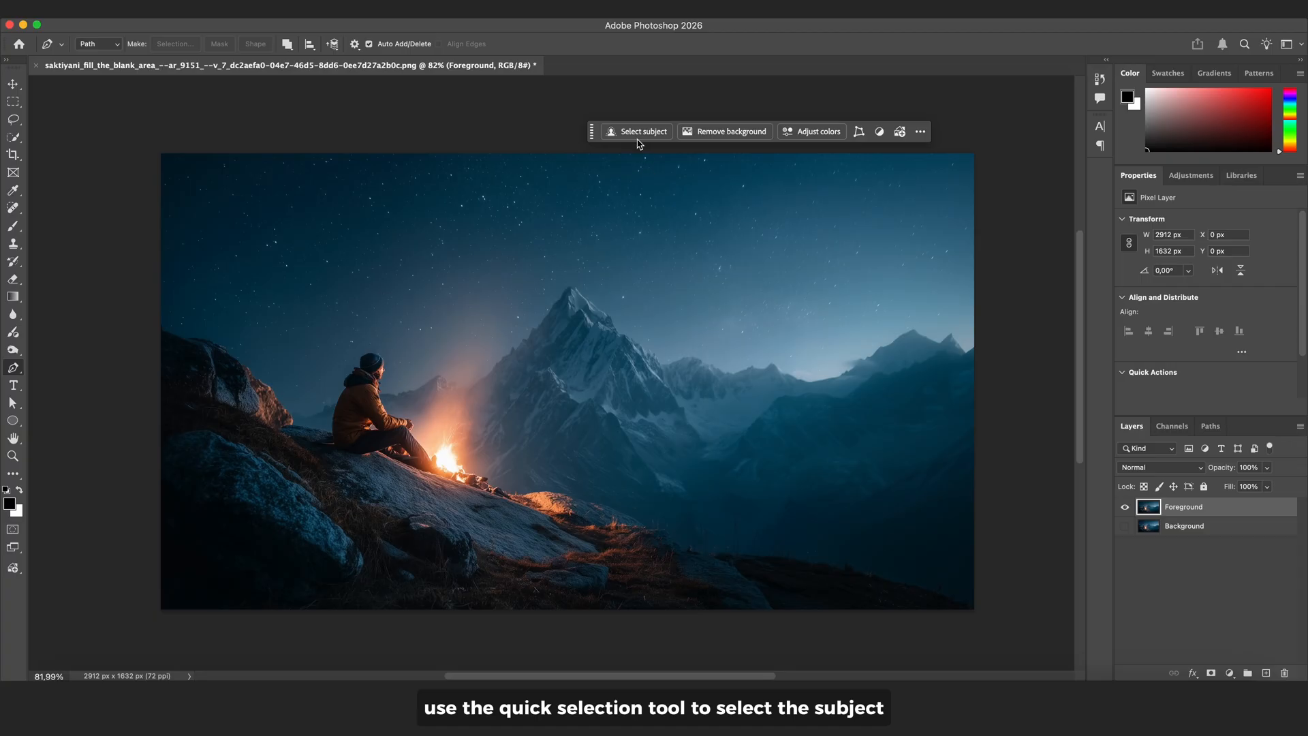
left_click(642, 131)
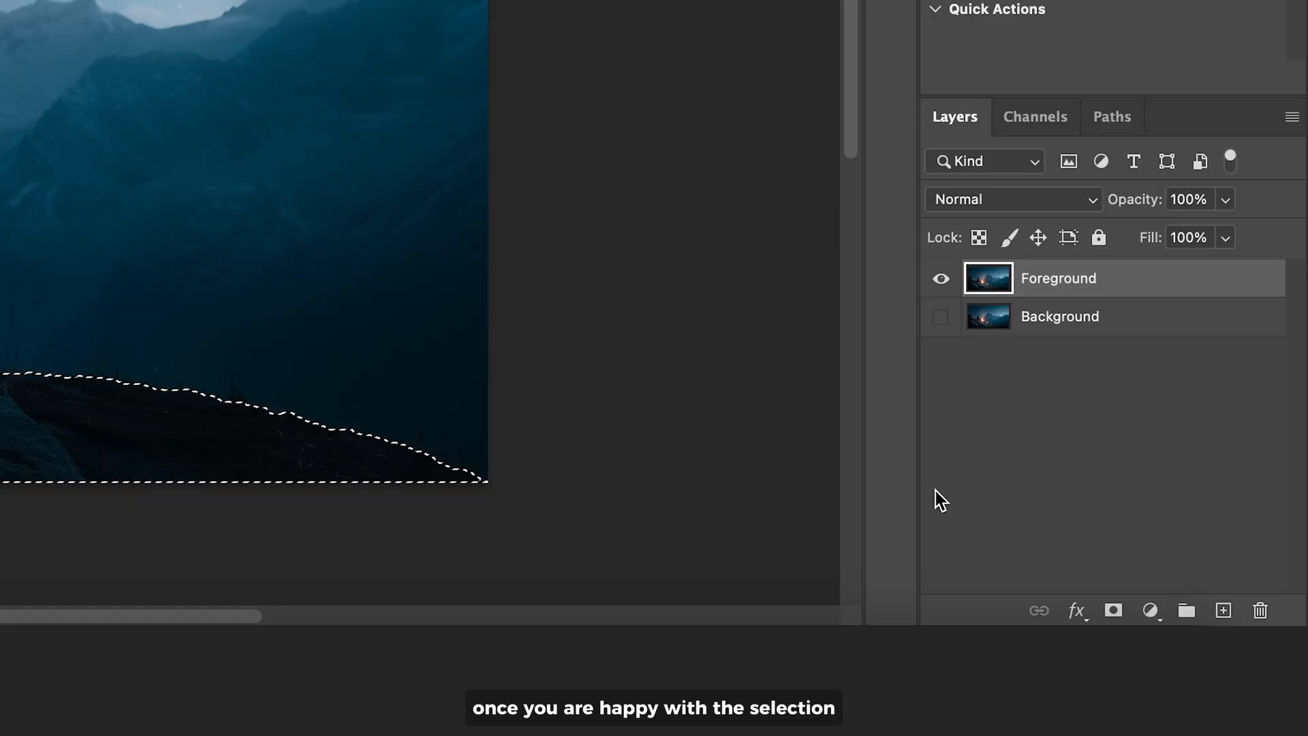
left_click(1114, 610)
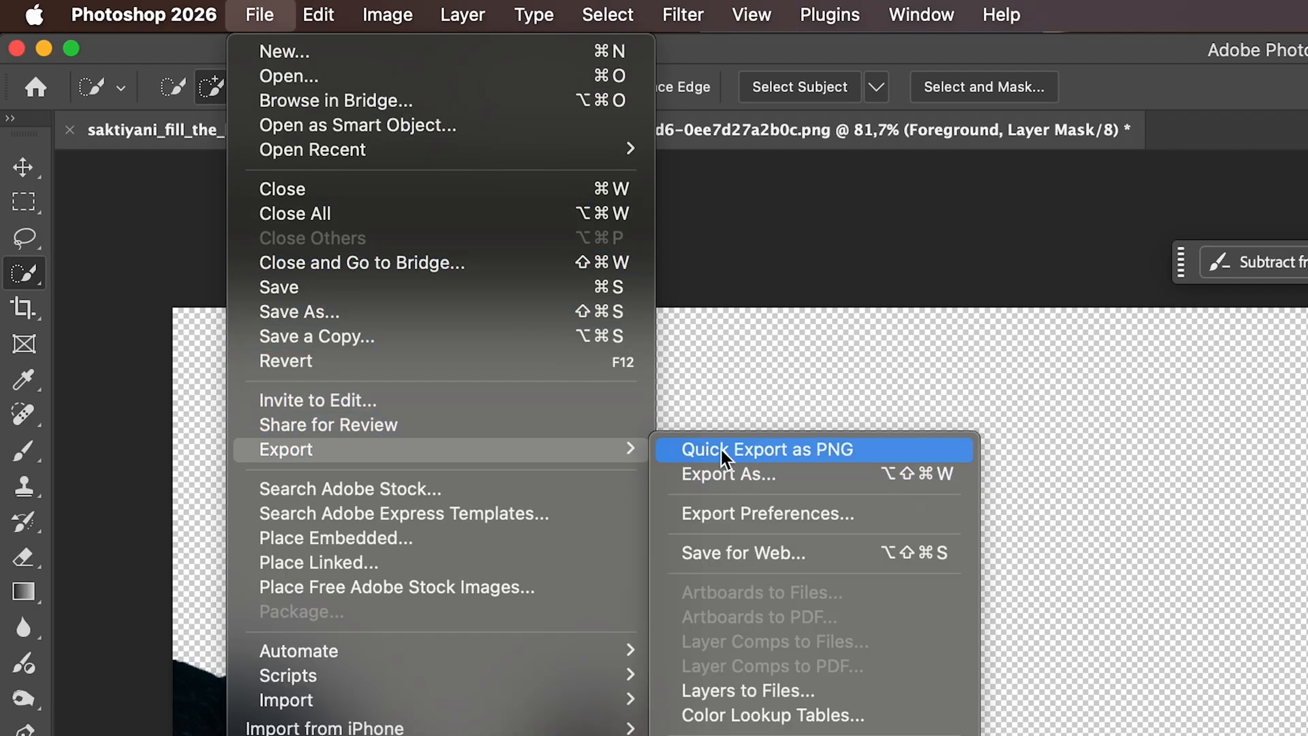
left_click(765, 448)
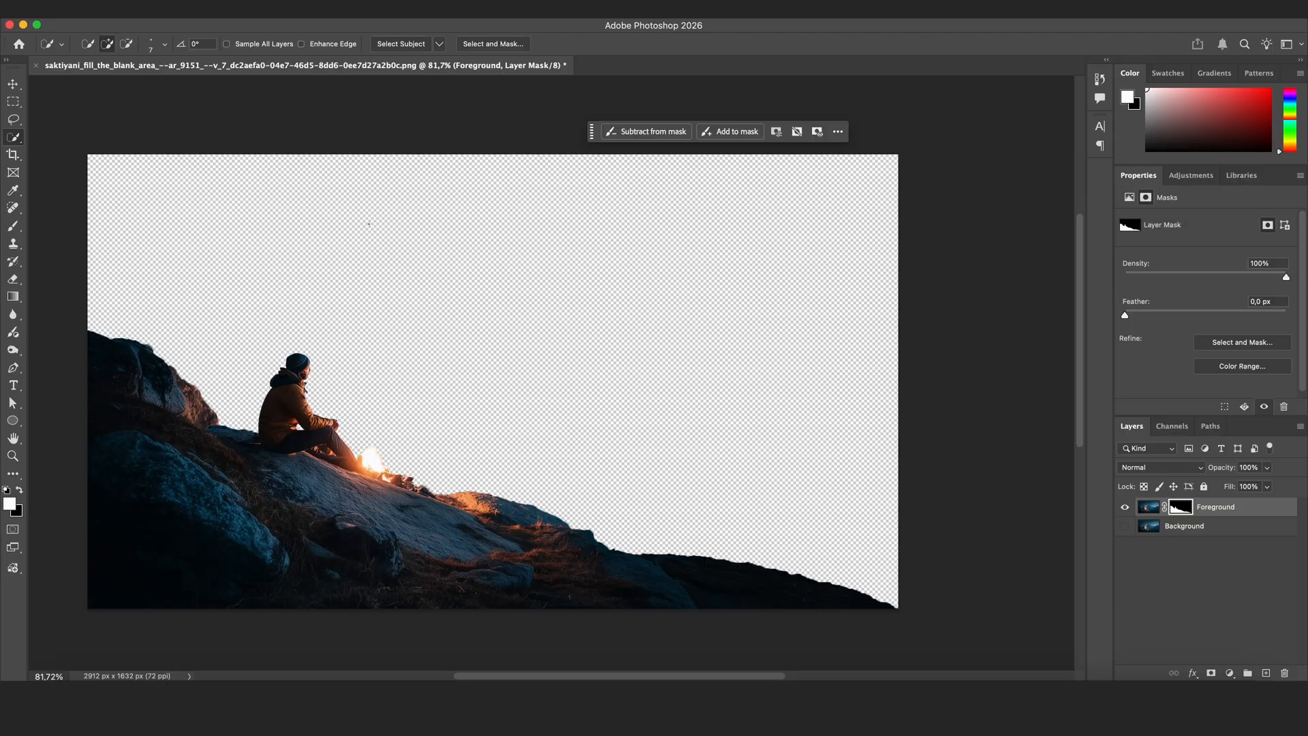
mouse_move(1108, 507)
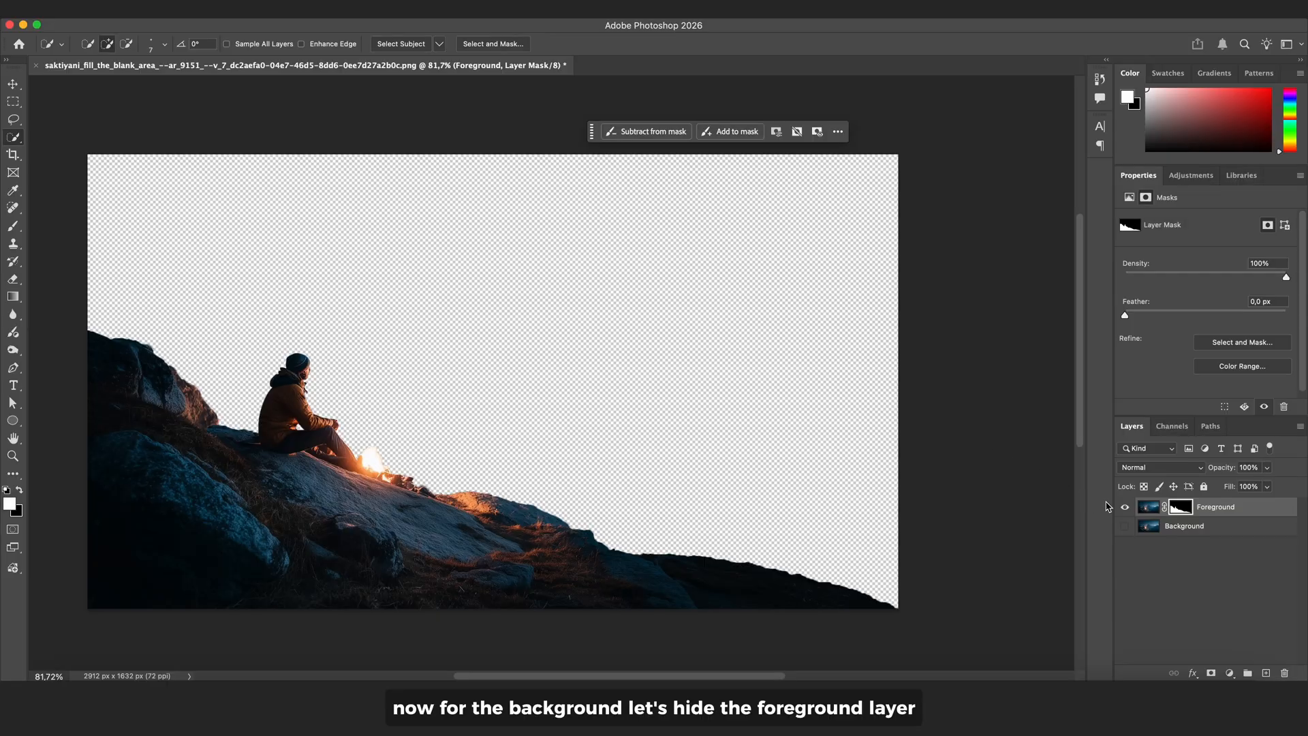
Hide Foreground, turn the hillside path into a selection and run Generative Fill on it
left_click(1148, 507)
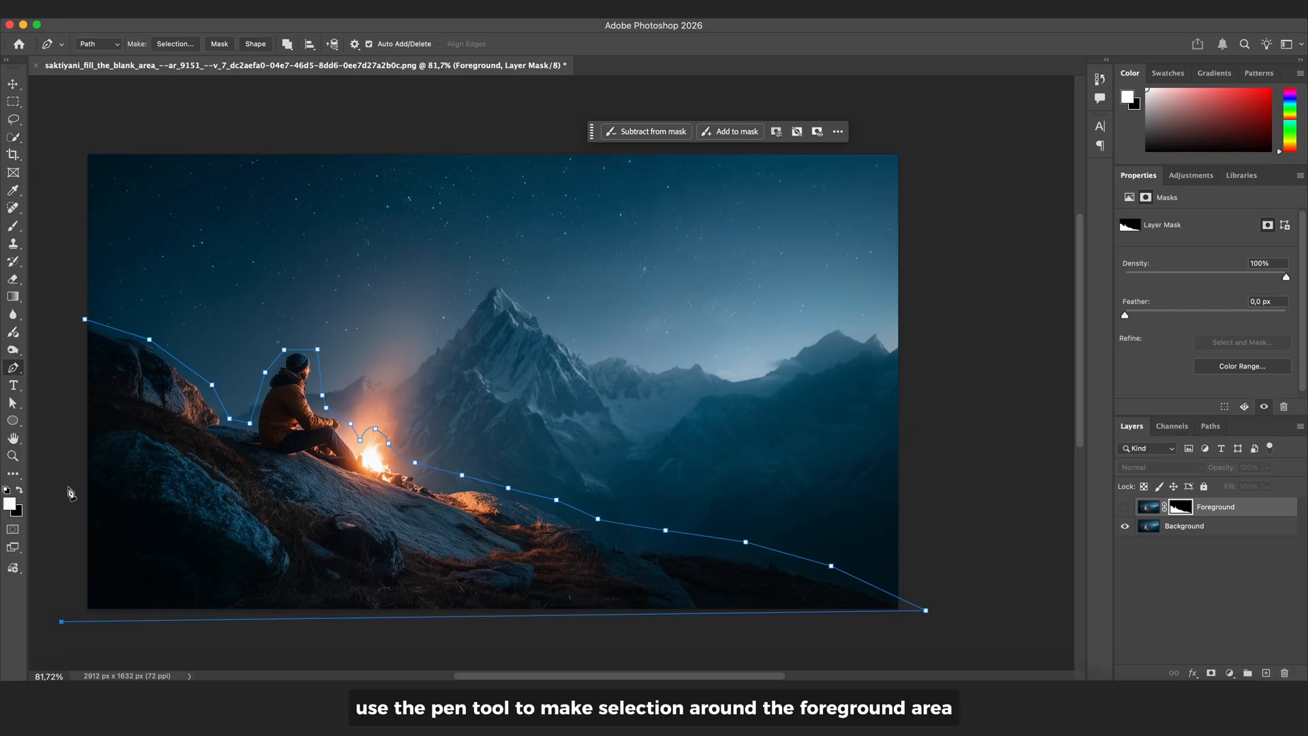
left_click(175, 44)
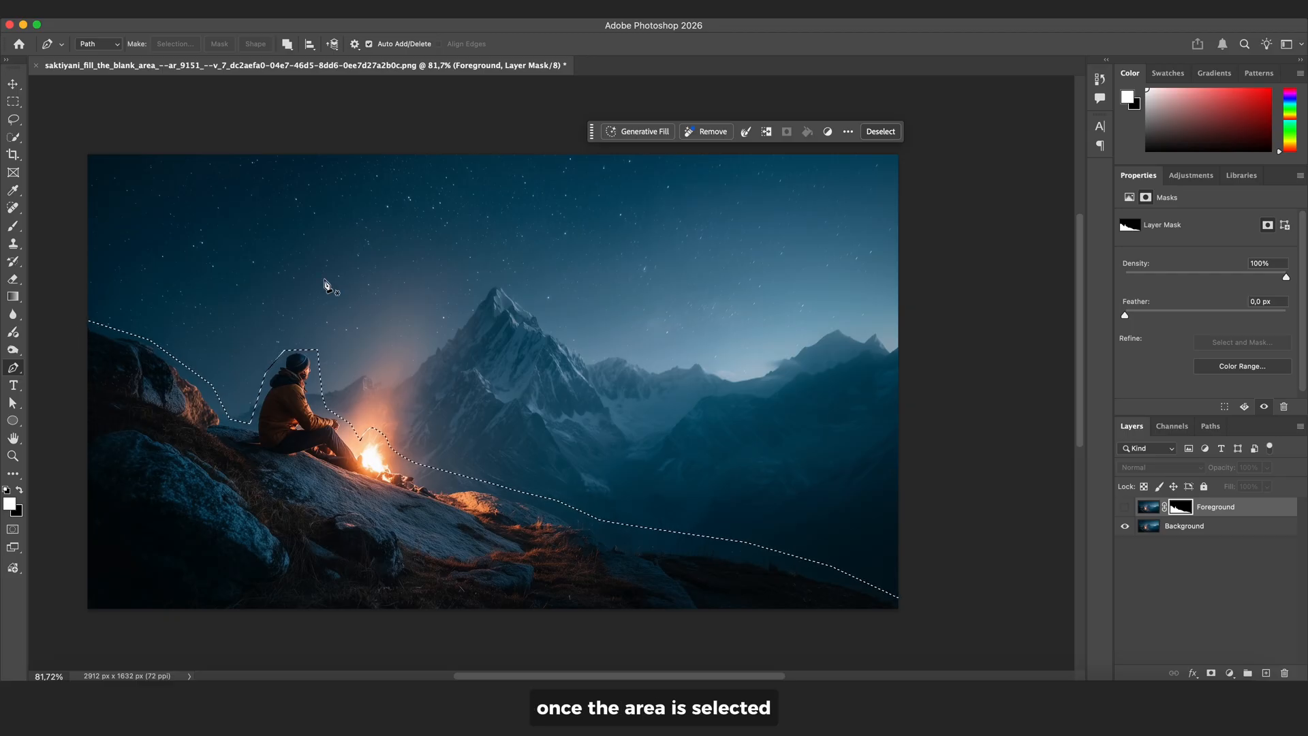
left_click(642, 131)
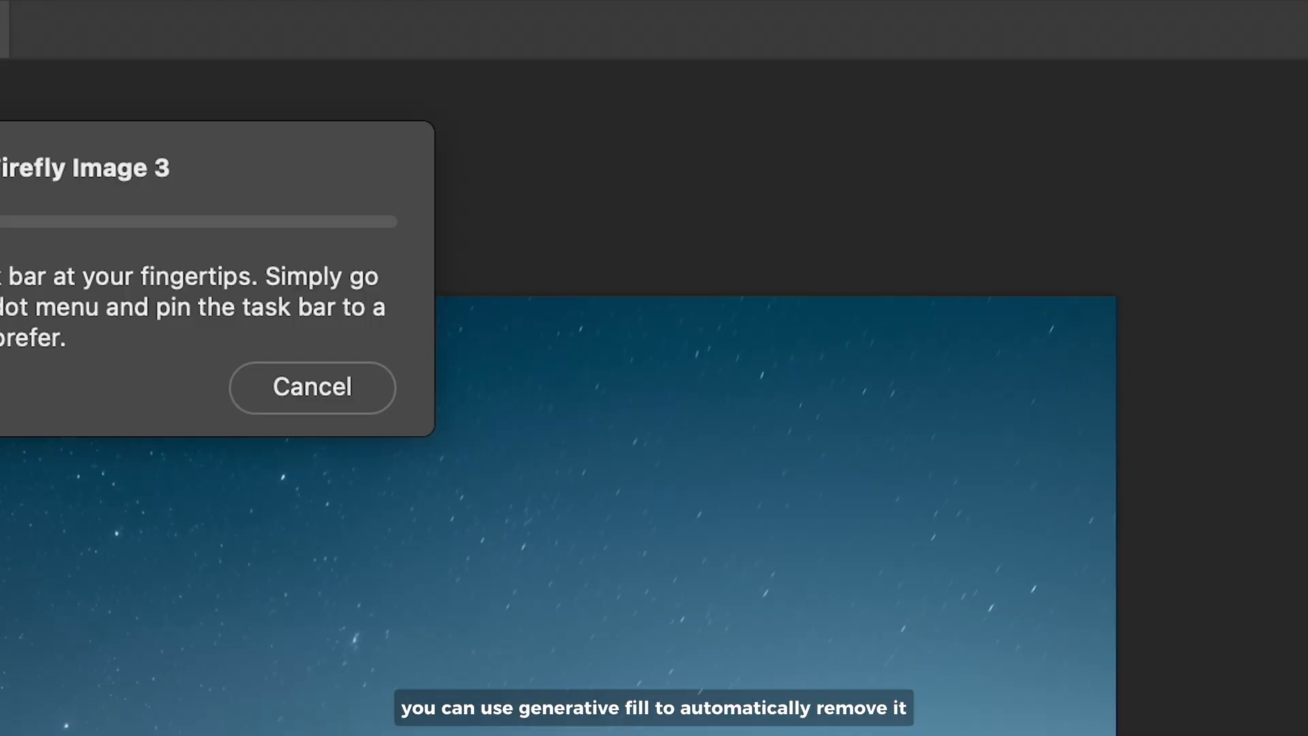
left_click(312, 386)
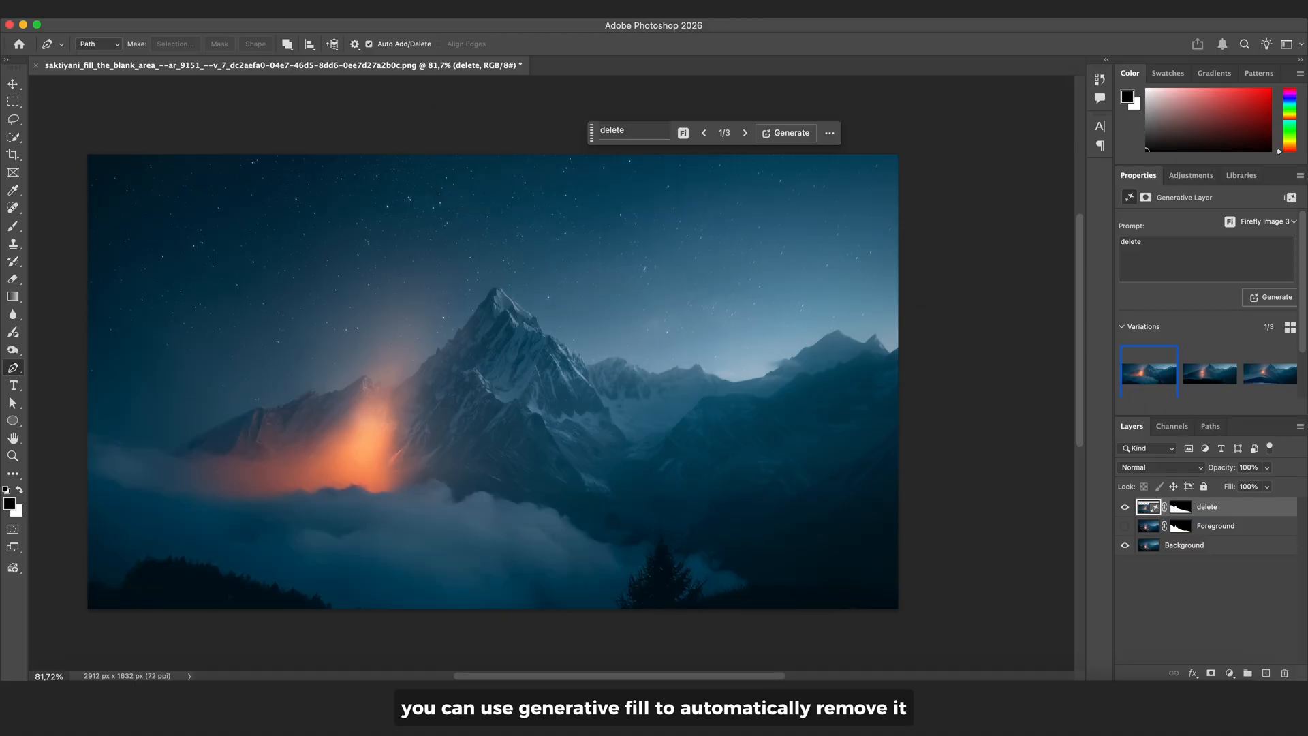
Keep the third generated misty-mountain variation and export the background image
left_click(1269, 373)
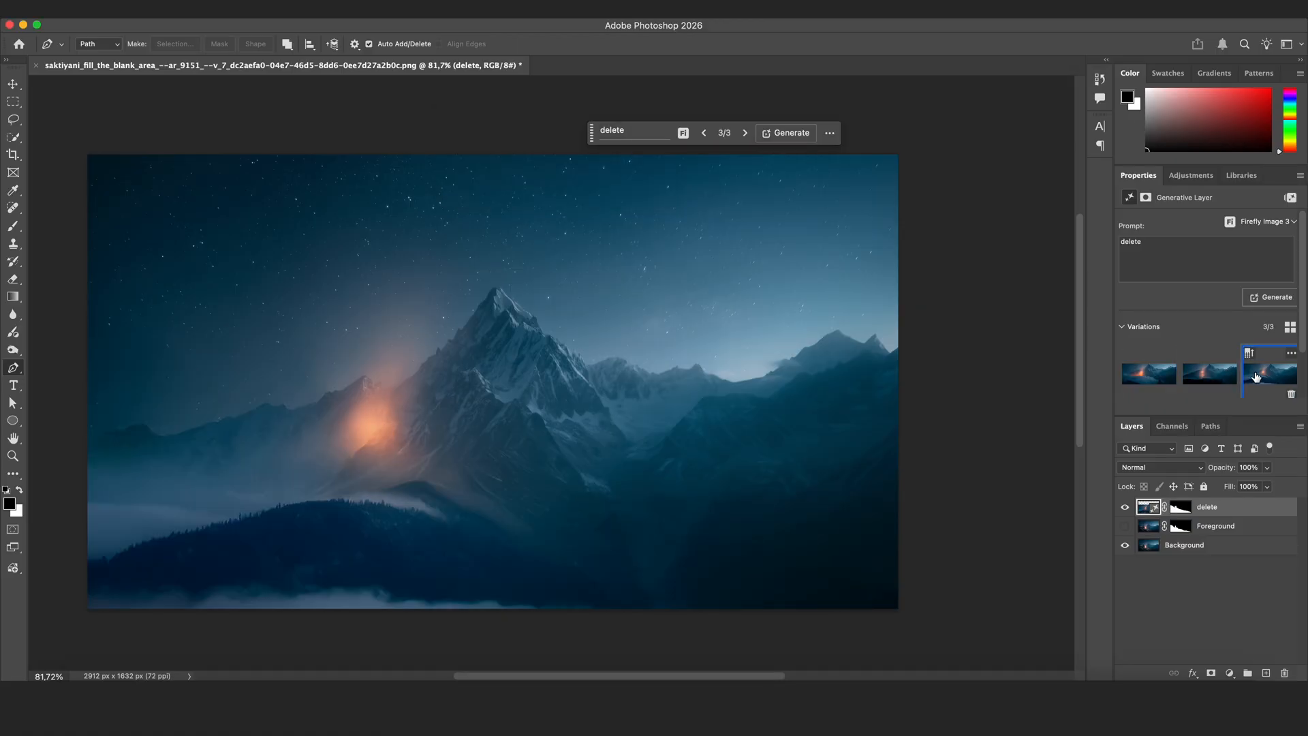
left_click(1149, 374)
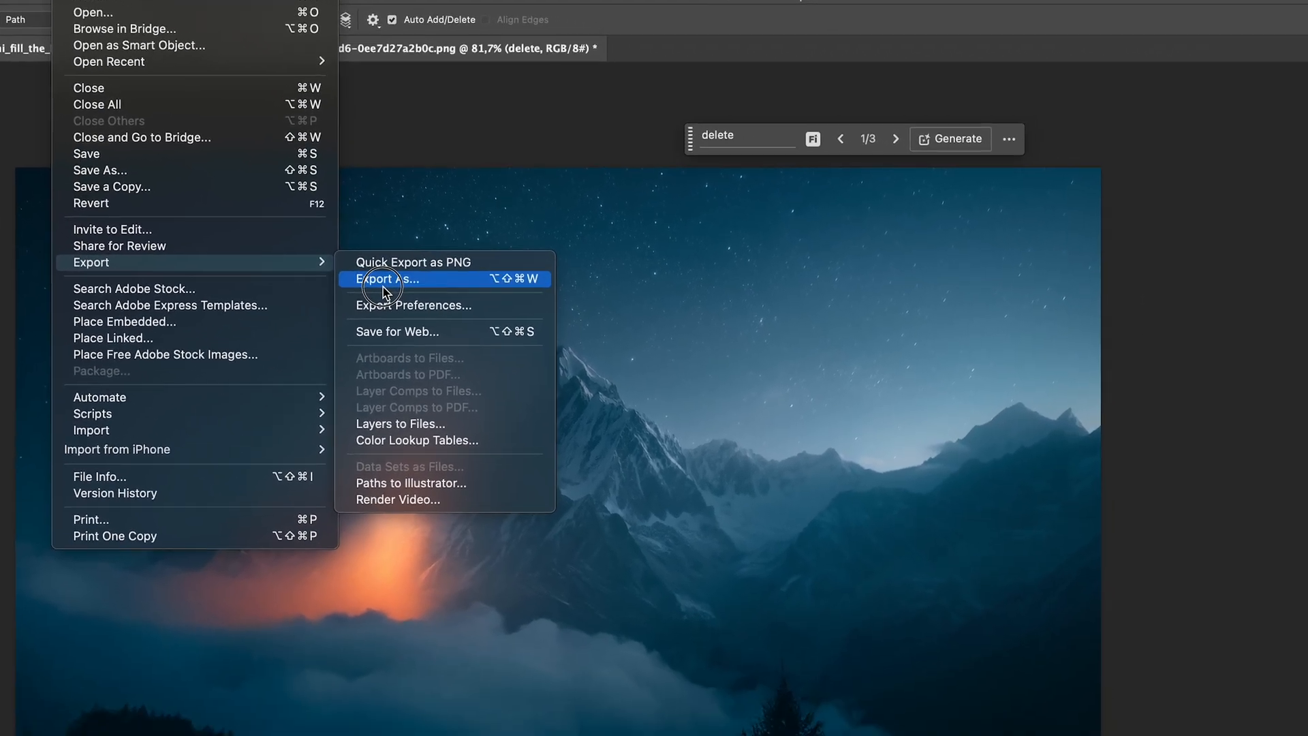
left_click(386, 278)
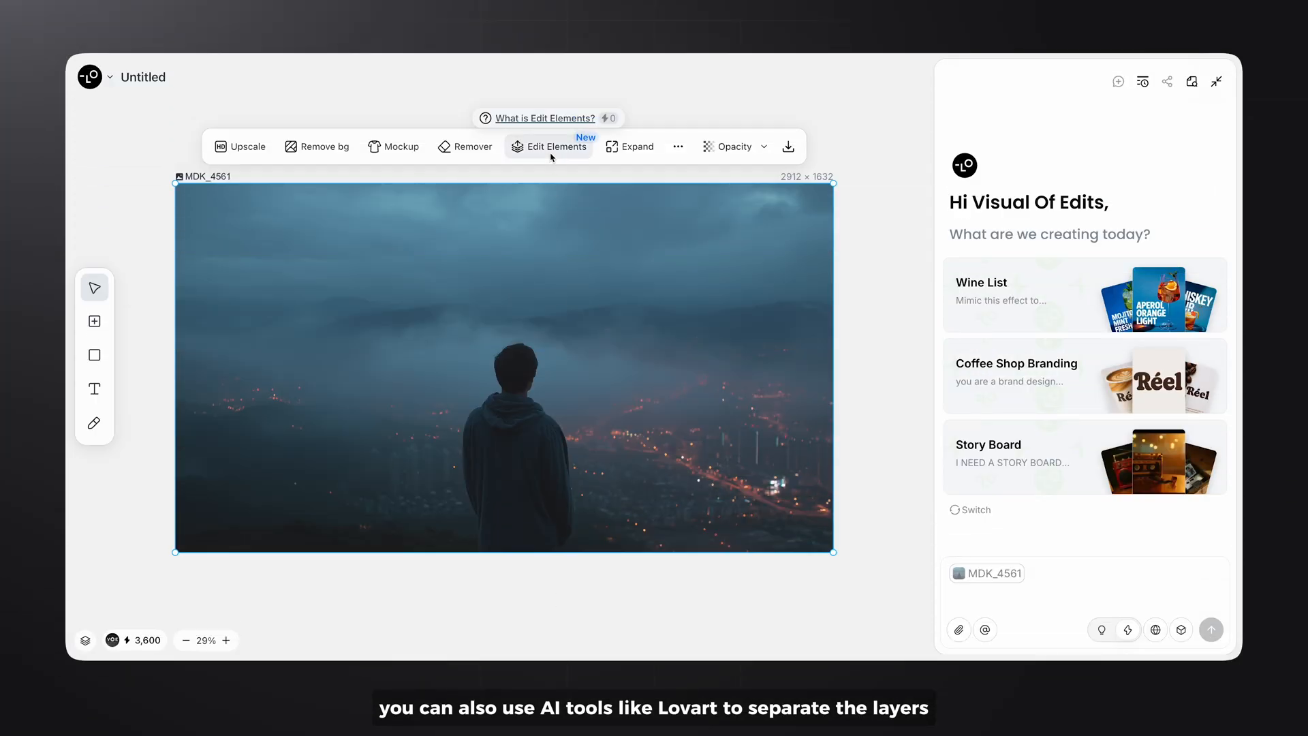
Run Edit Elements on the hilltop city photo to split it into layers
left_click(189, 641)
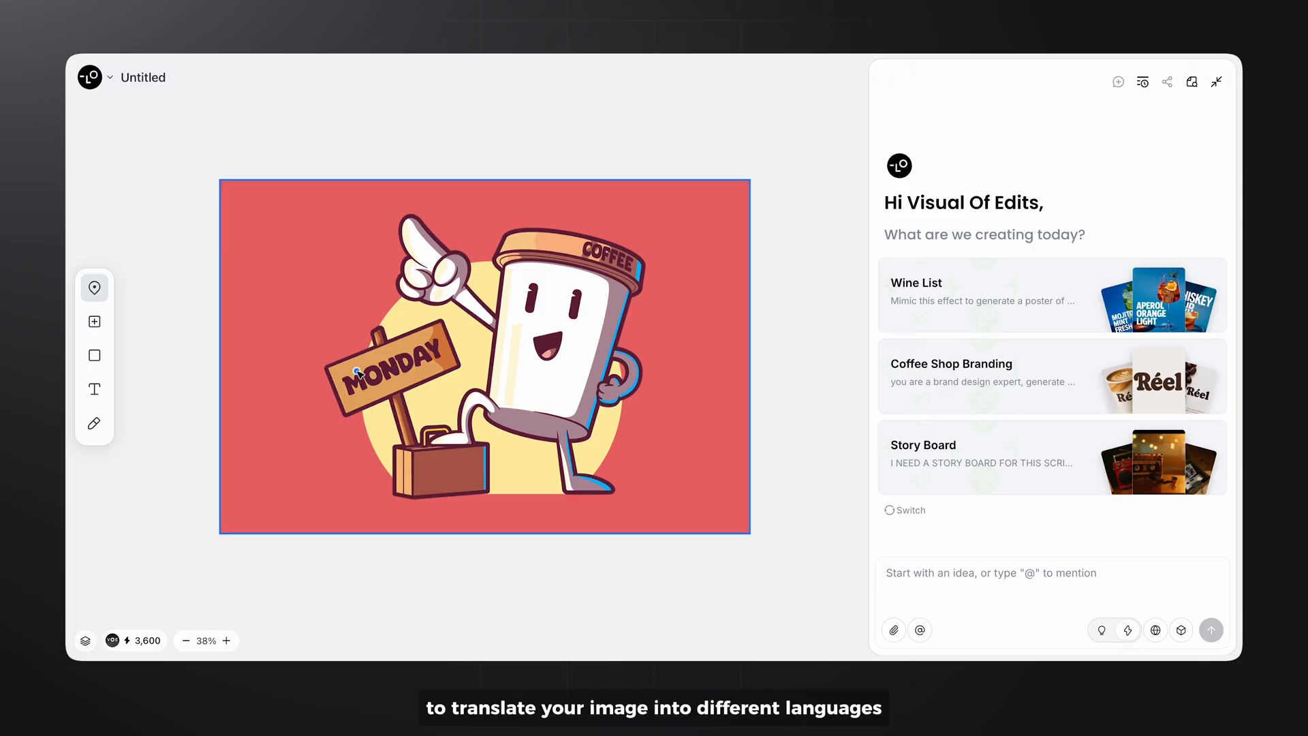
Send the chat request 'Translate the text to Korean' for the coffee cup sign
type("Tra")
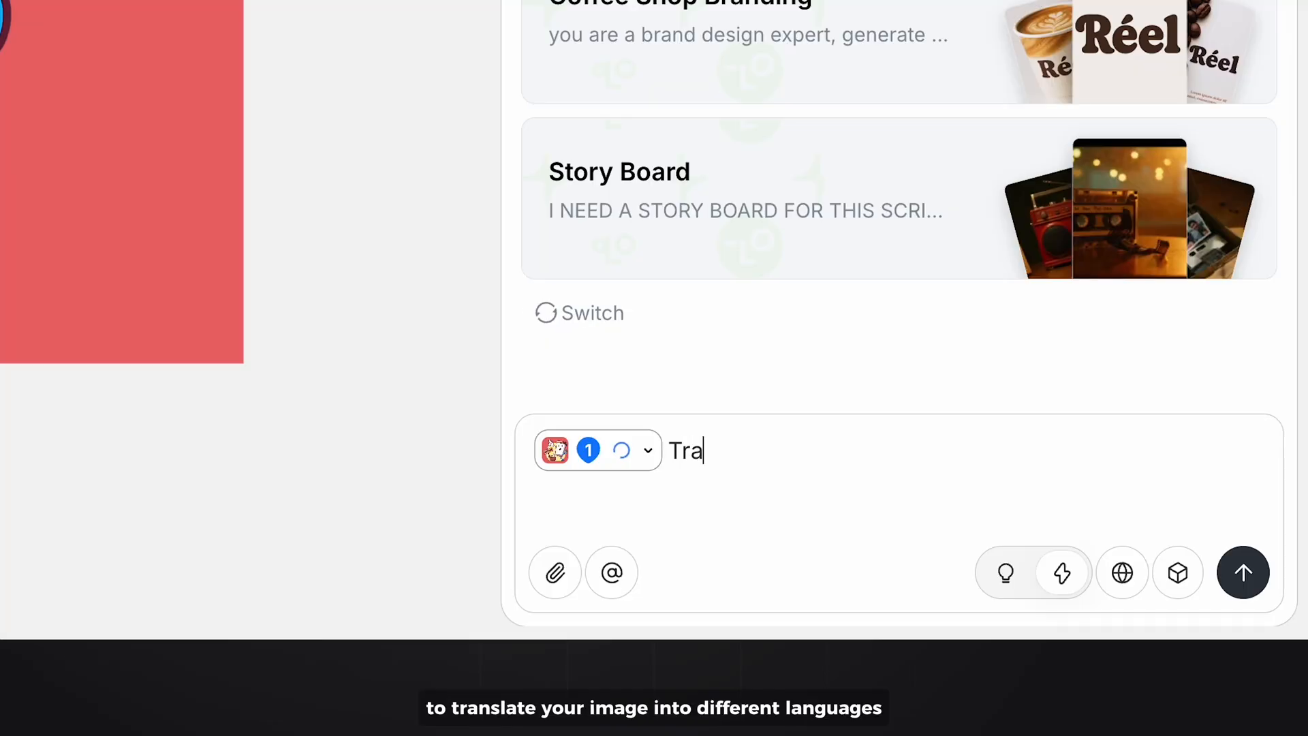
type("Translate the text to Korean")
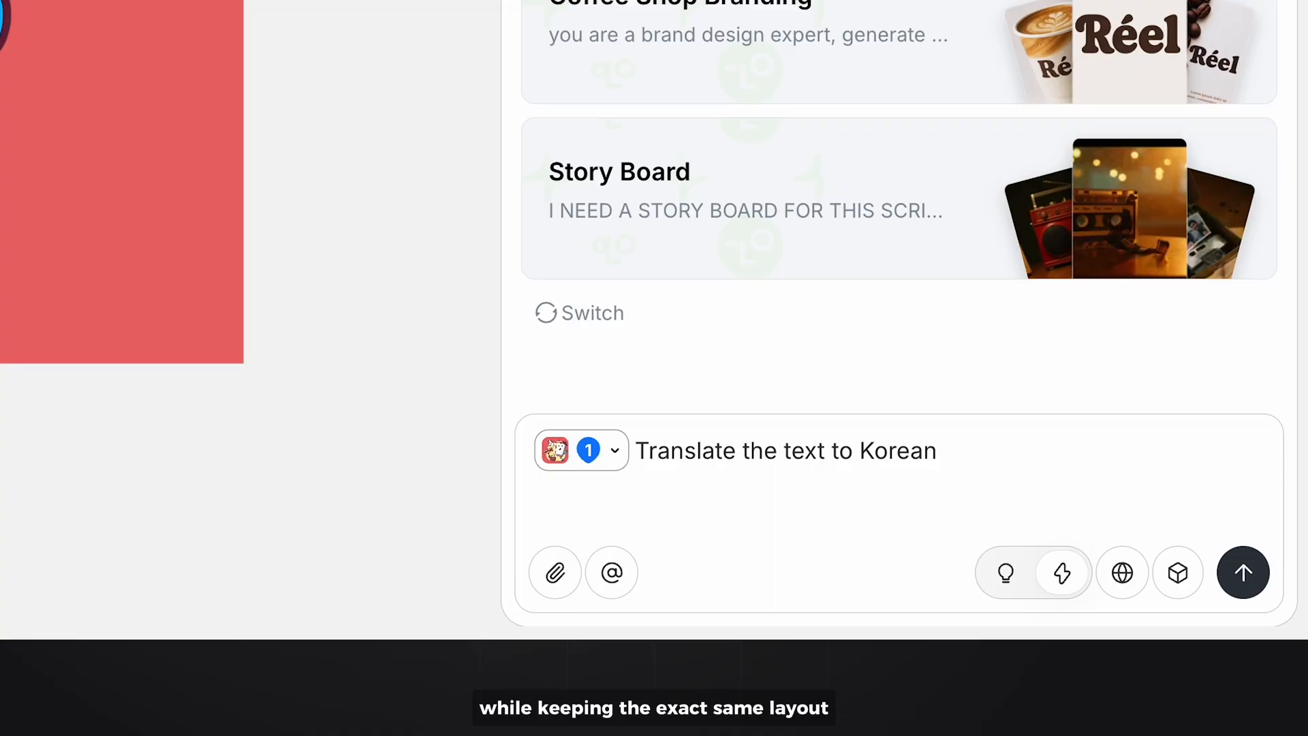
left_click(1243, 573)
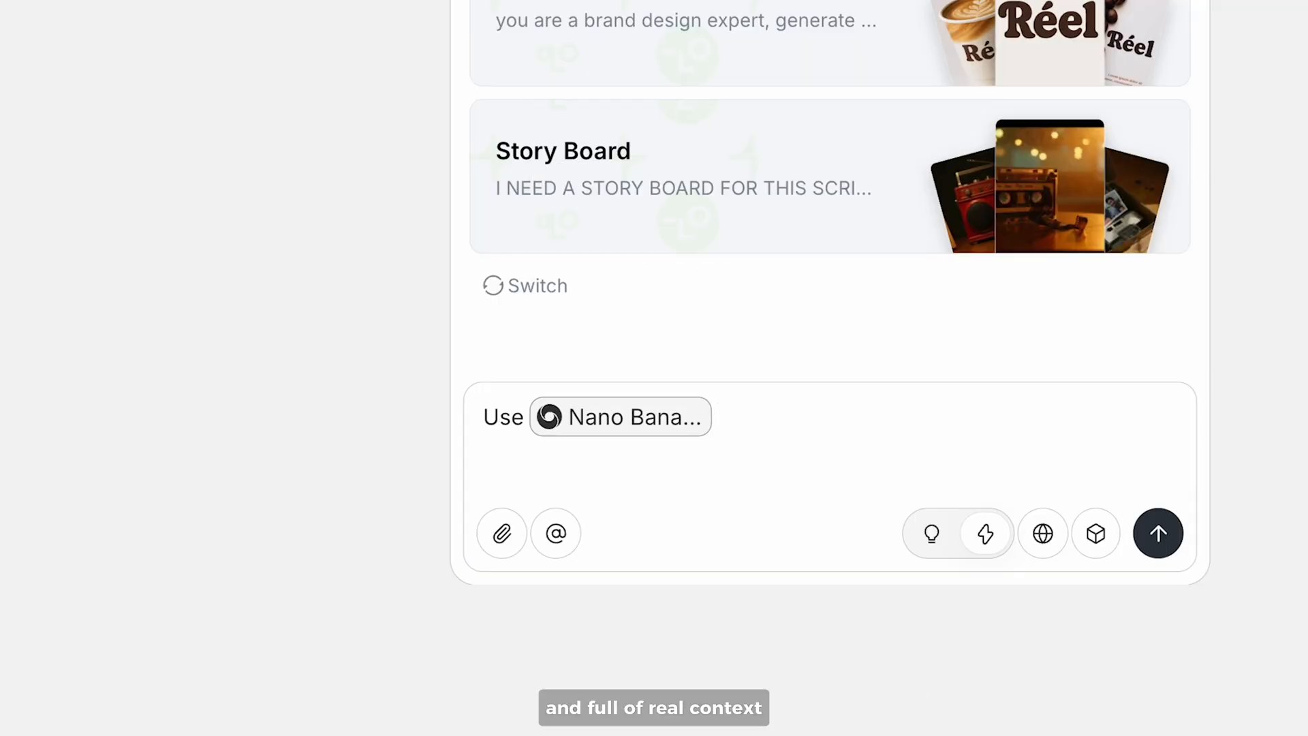
Draft a Nano Banana prompt to generate an illustration of how to make Indonesian food
type("to generate an illustration how to")
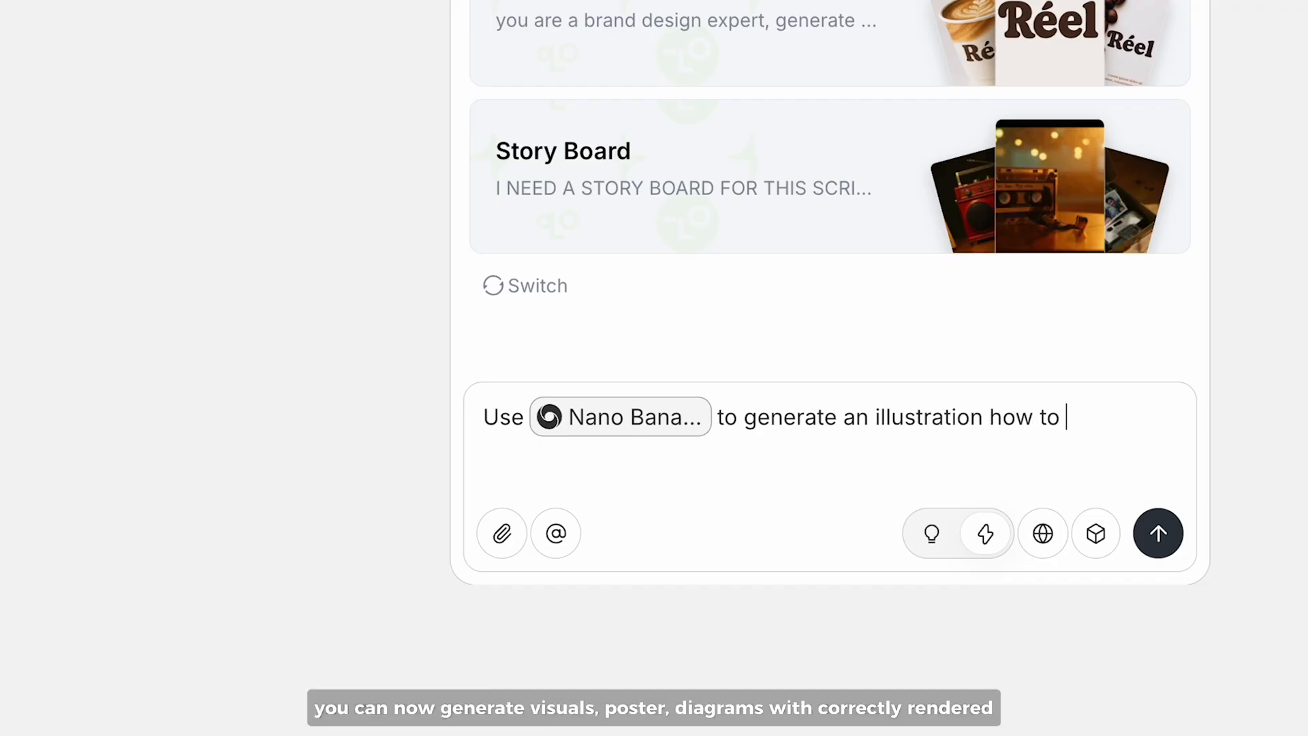
type("make Indonesian food \"")
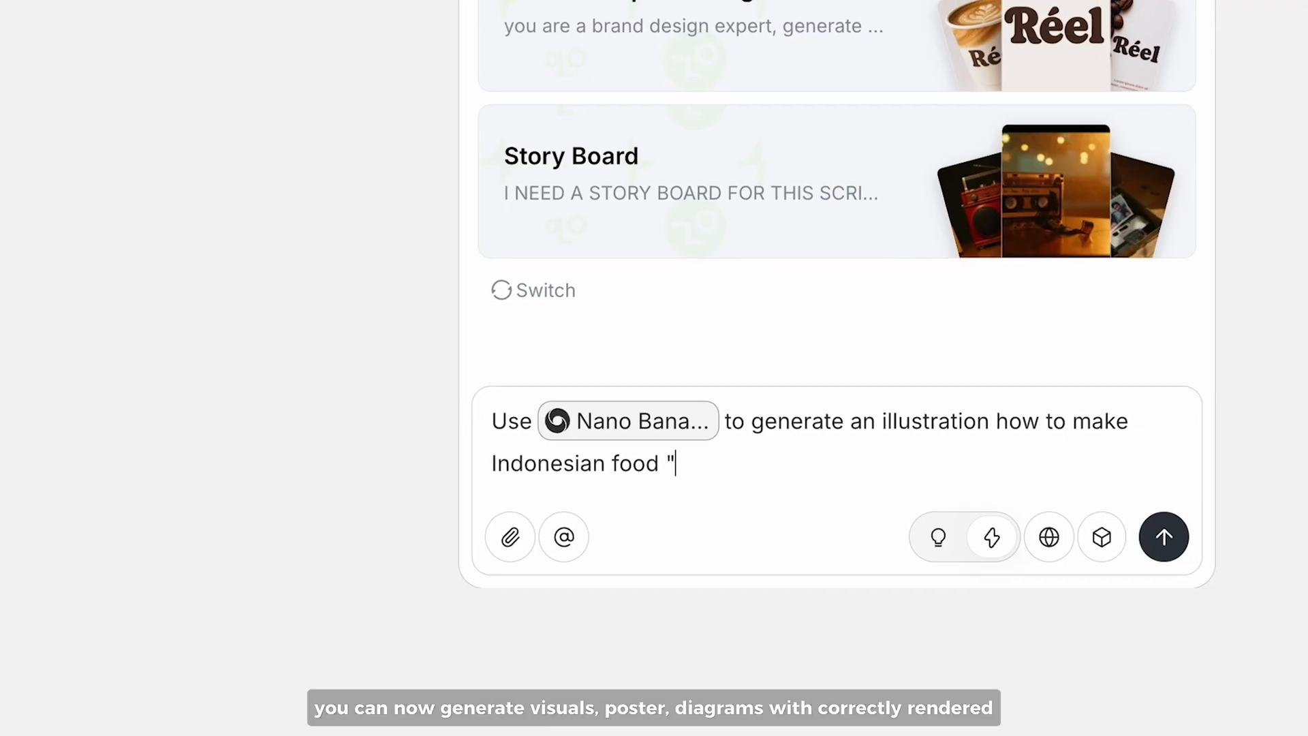
left_click(1162, 537)
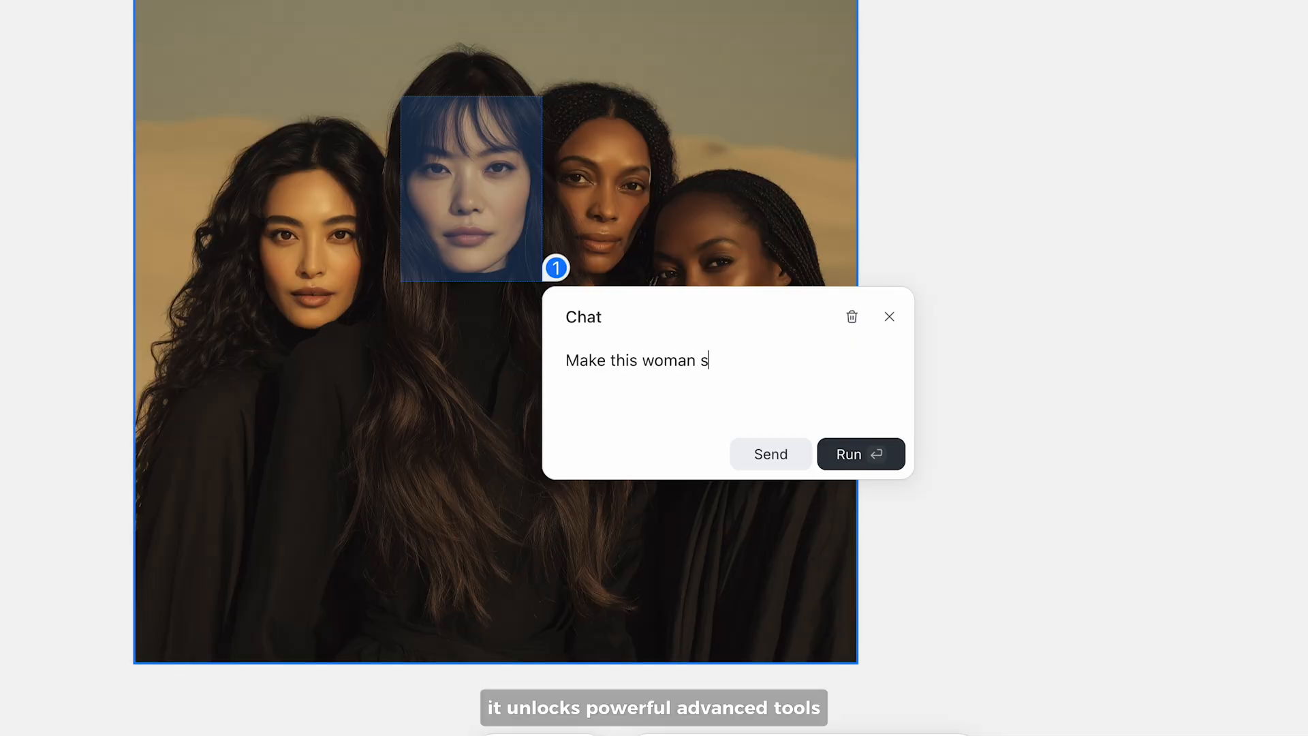
Run the marked-face edit, send 'place as a book in realistic', and select the resulting mockup
left_click(860, 454)
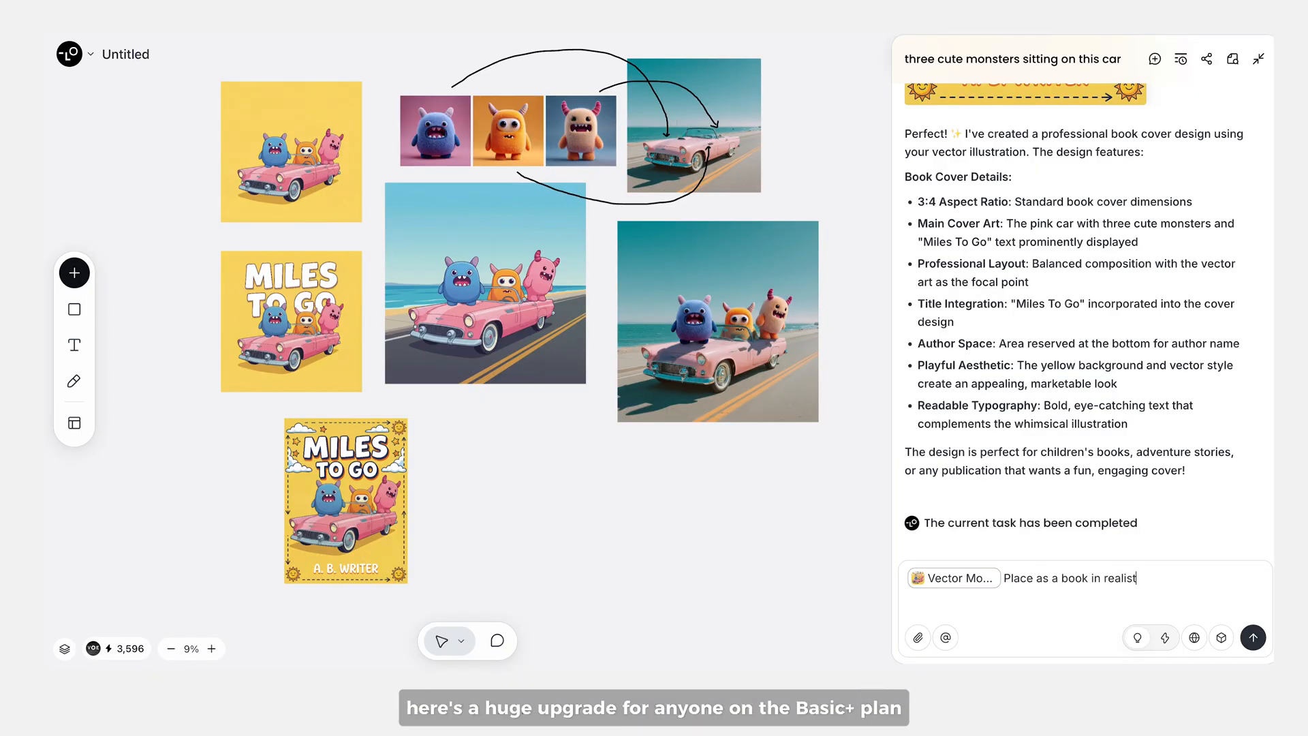
left_click(1252, 637)
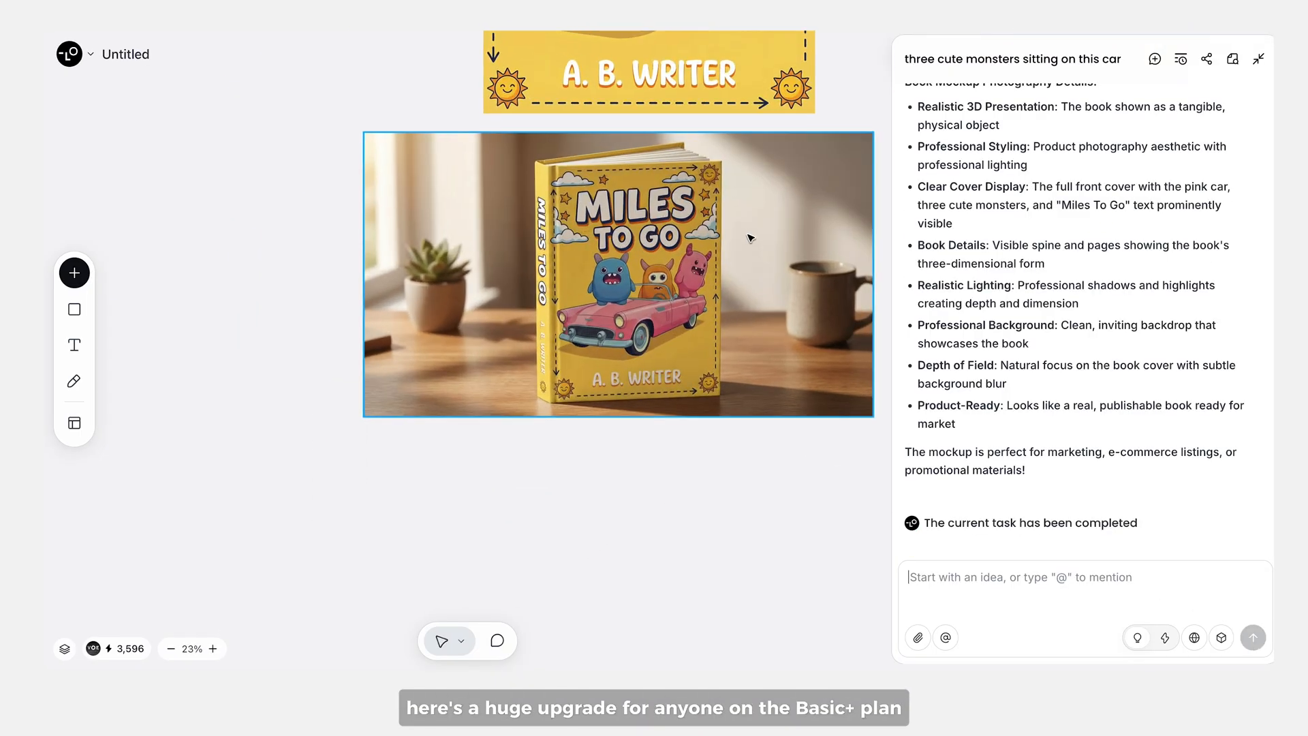
left_click(214, 649)
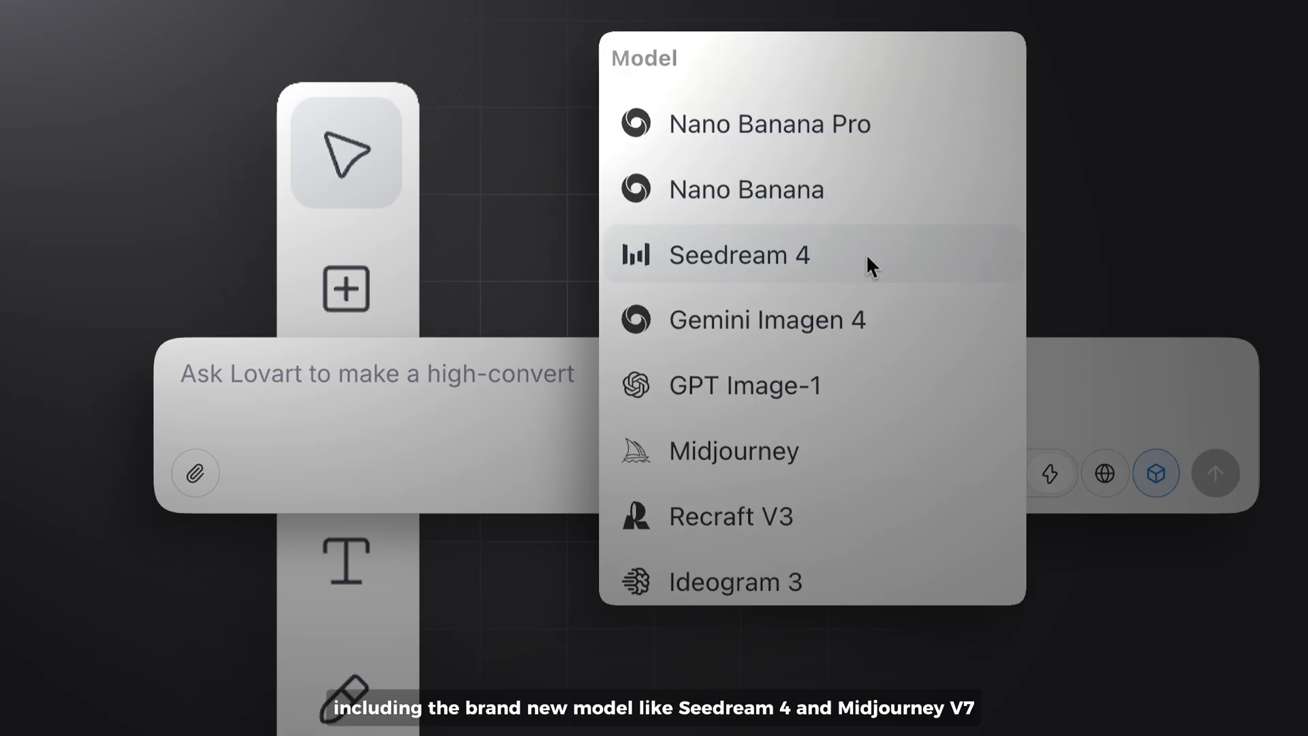
scroll("down", 3)
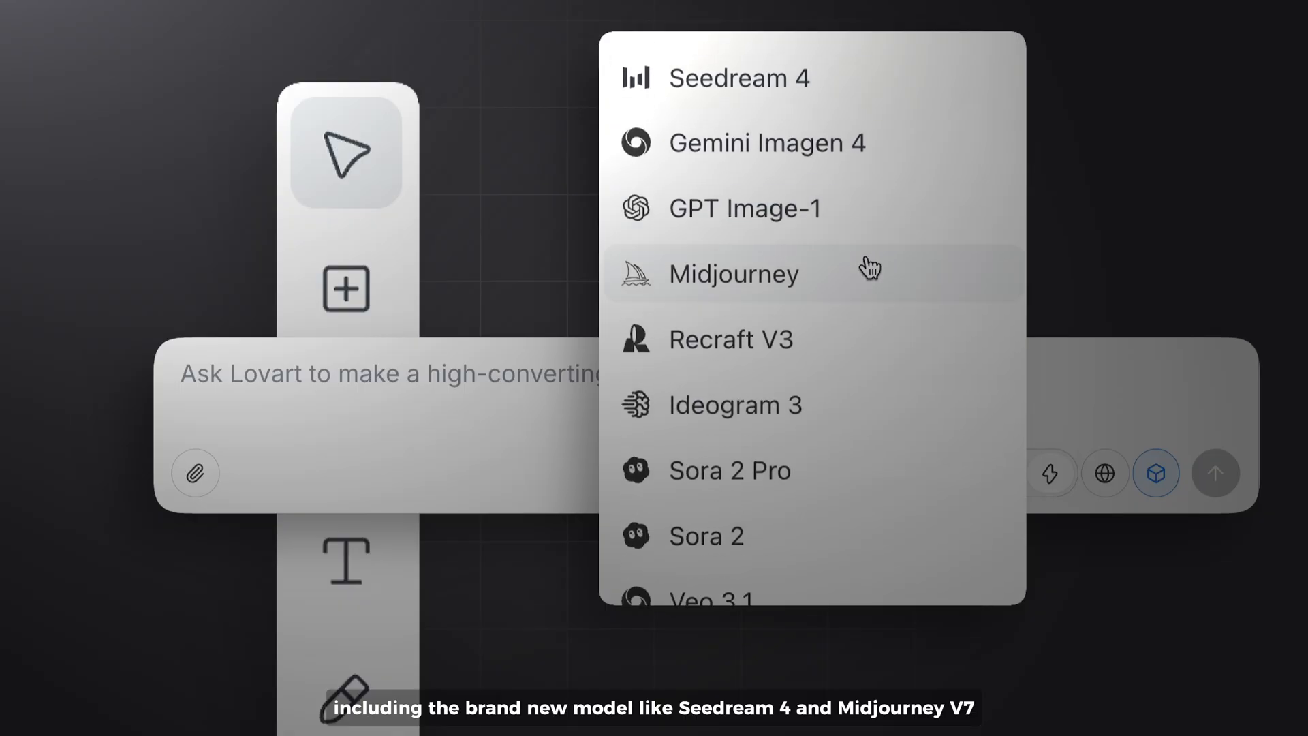
scroll("down", 3)
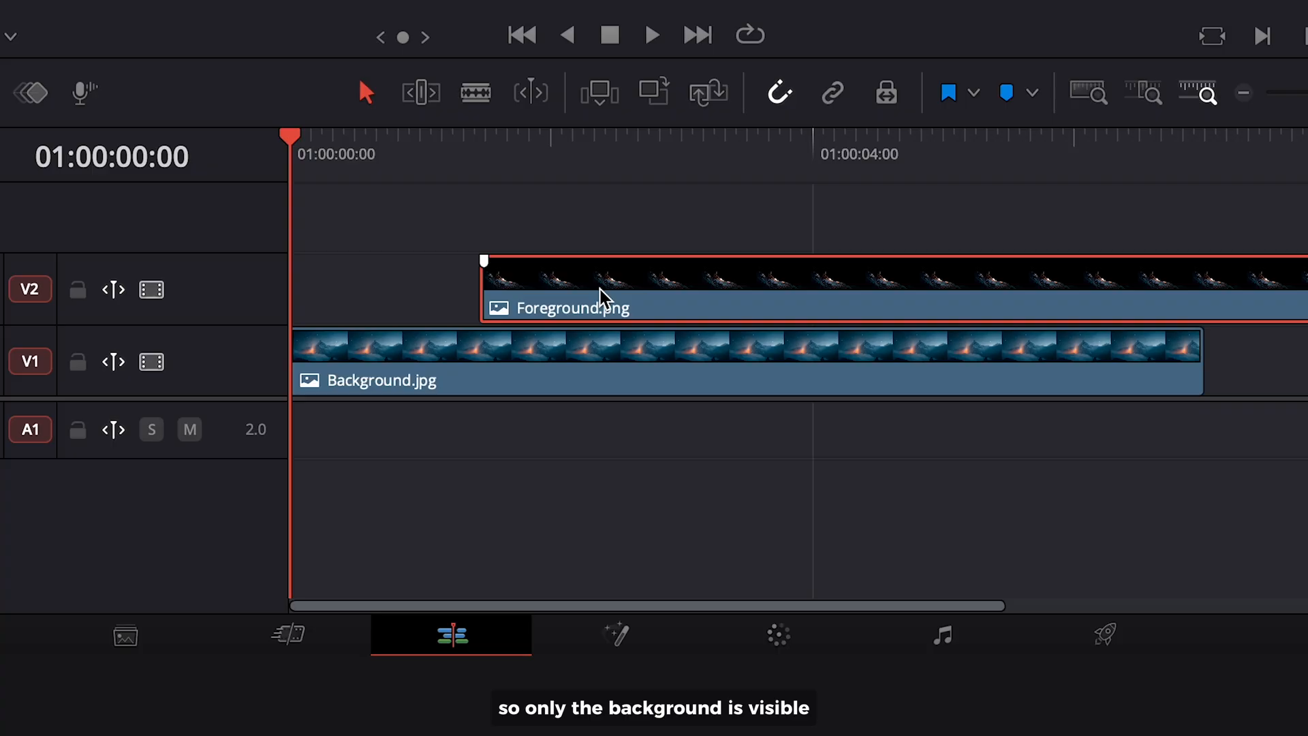
Select the Background.jpg clip beneath Foreground.png on the timeline
left_click(433, 346)
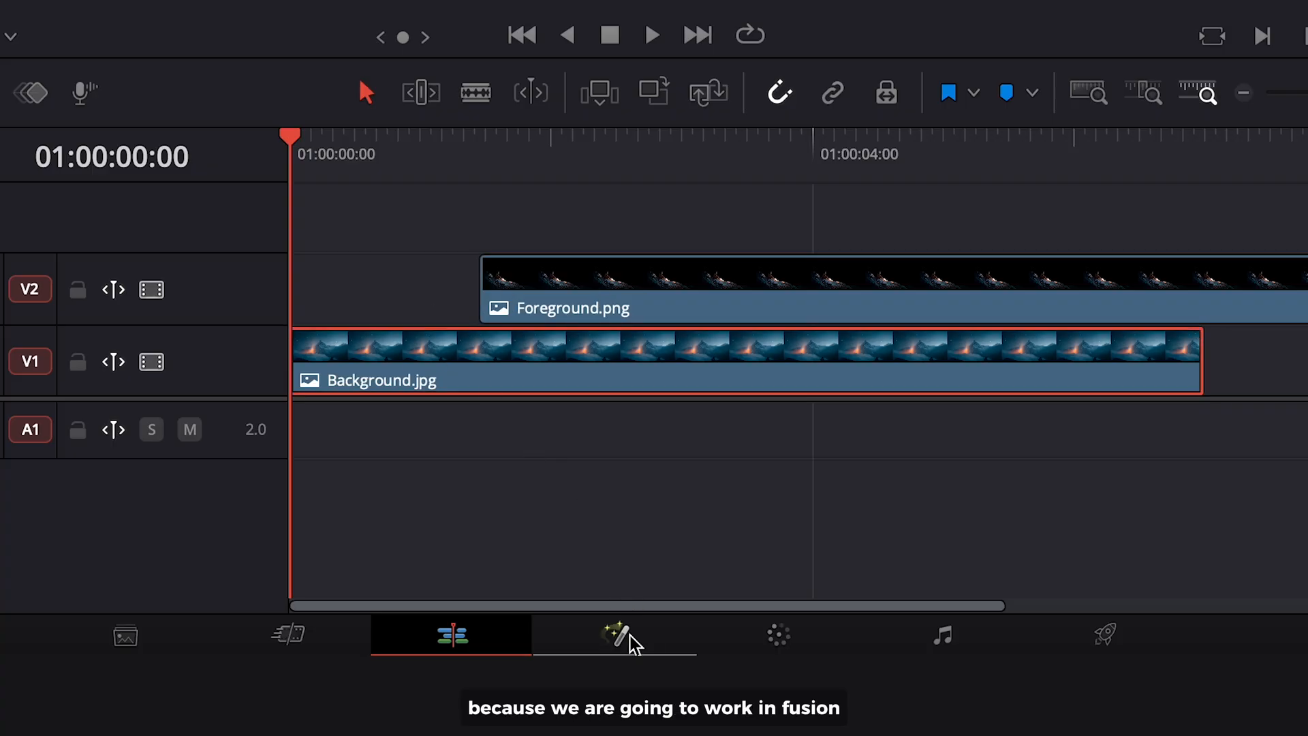
In Fusion set Merge1's Apply Mode to Screen for the stars, then return to the Edit page
left_click(616, 635)
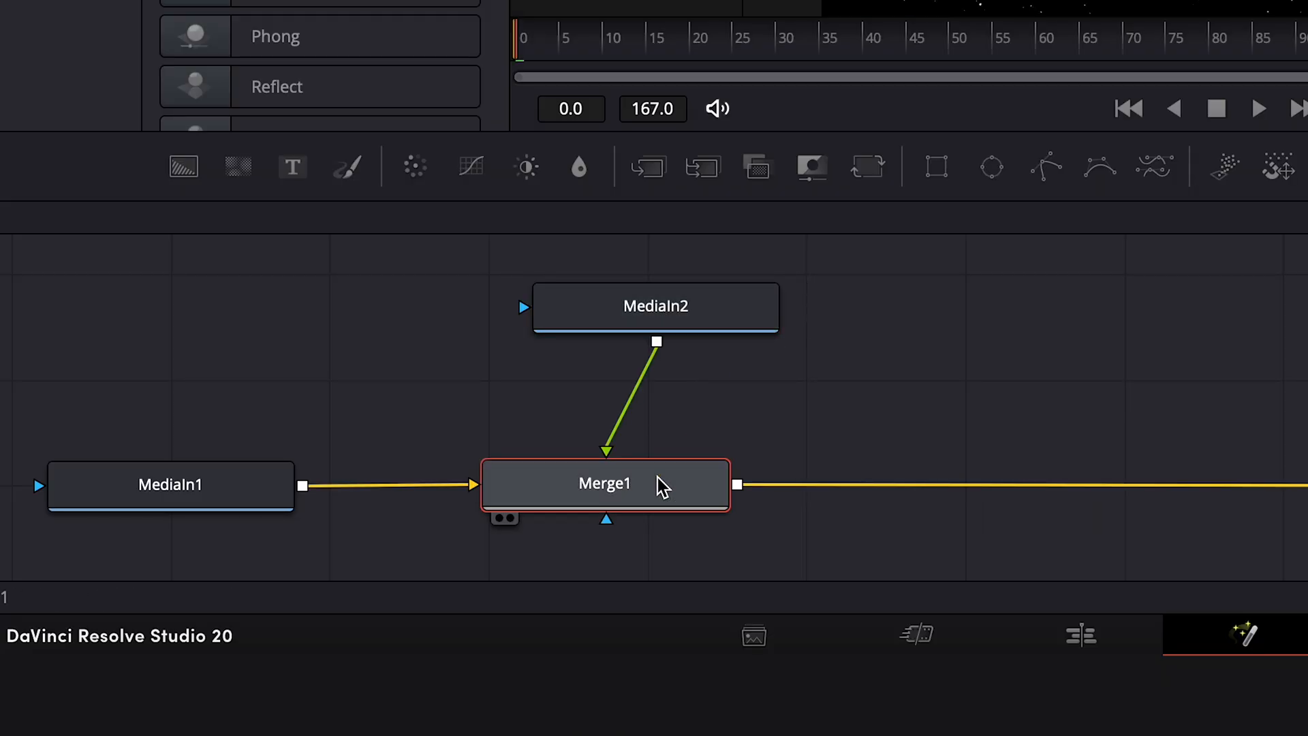
double_click(604, 483)
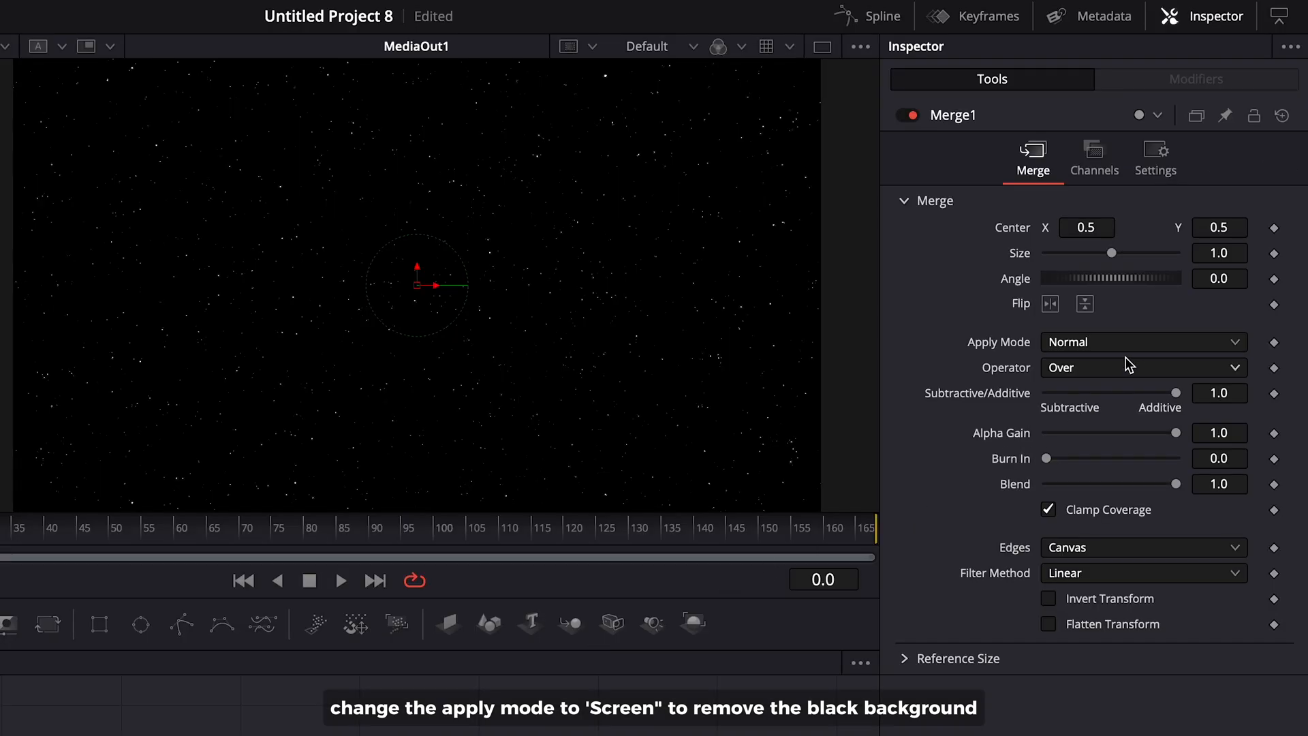
left_click(1142, 341)
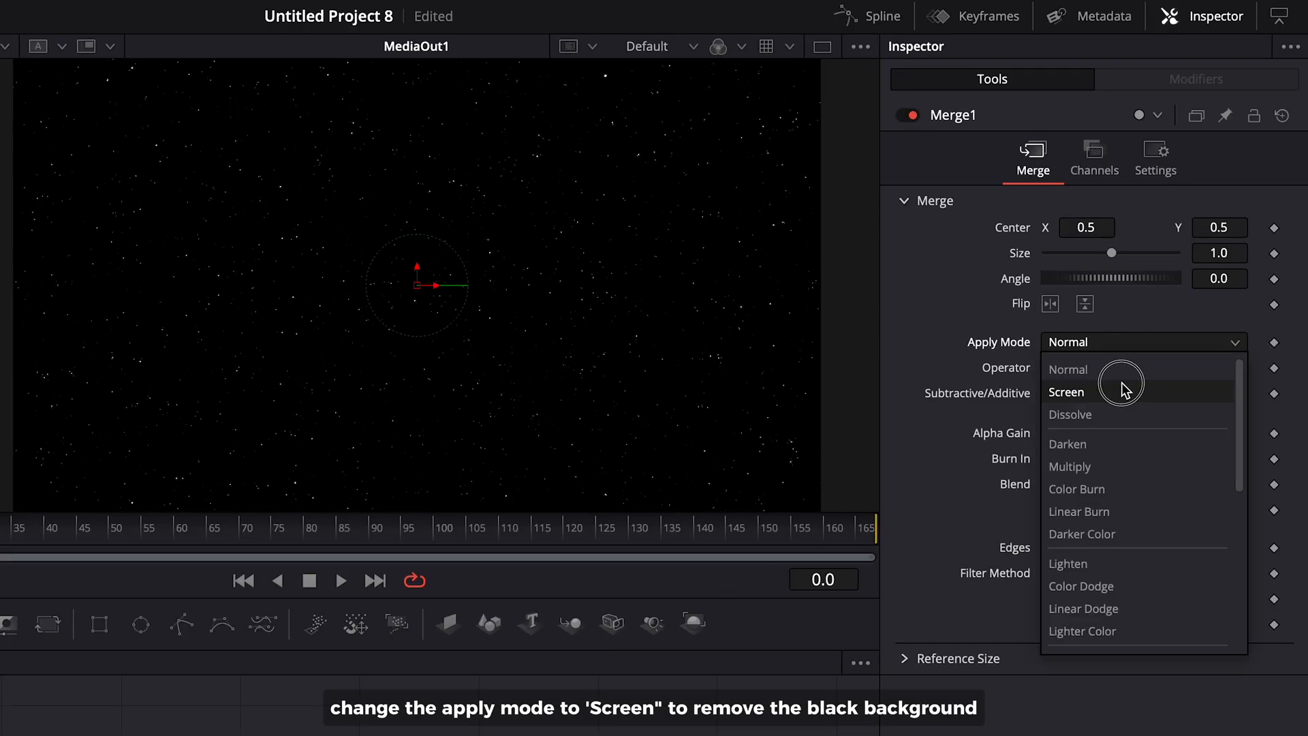
left_click(1066, 393)
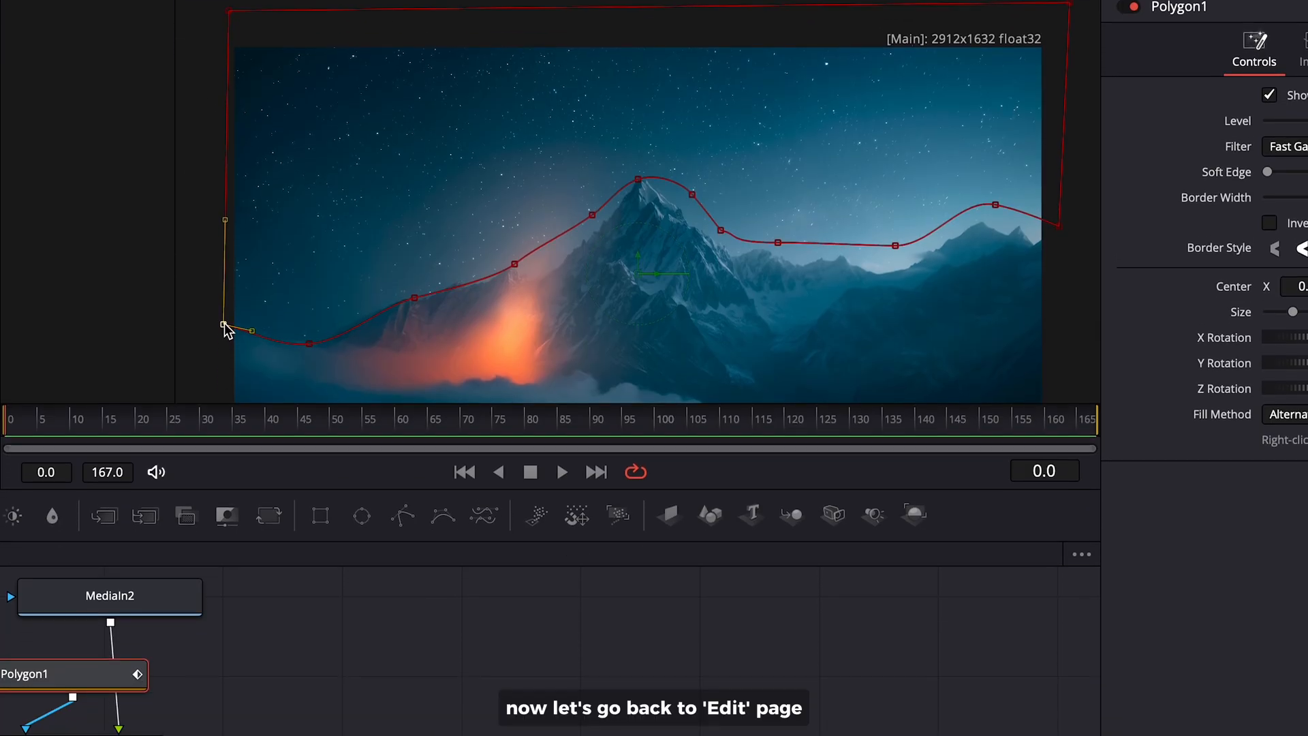
left_click(432, 658)
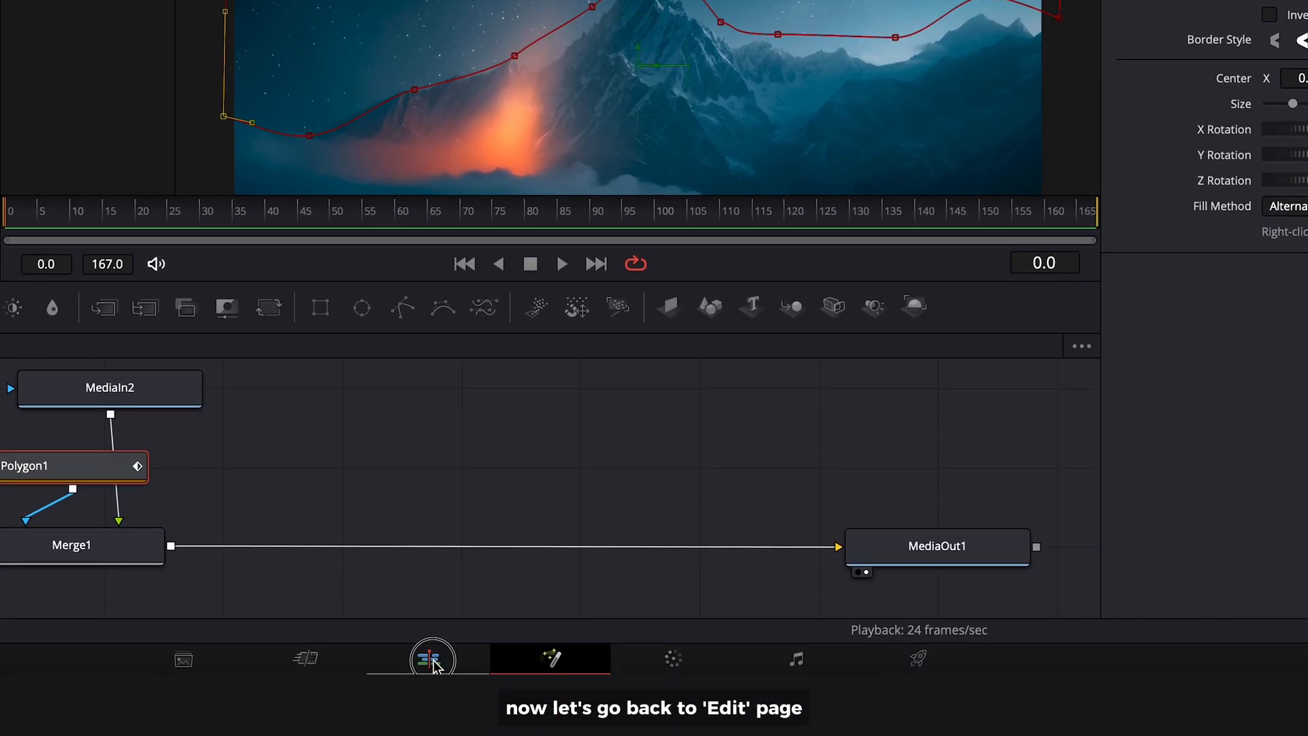
Composite the bonfire over the foreground in Fusion, then line up Foreground.png with Background.jpg
left_click(428, 659)
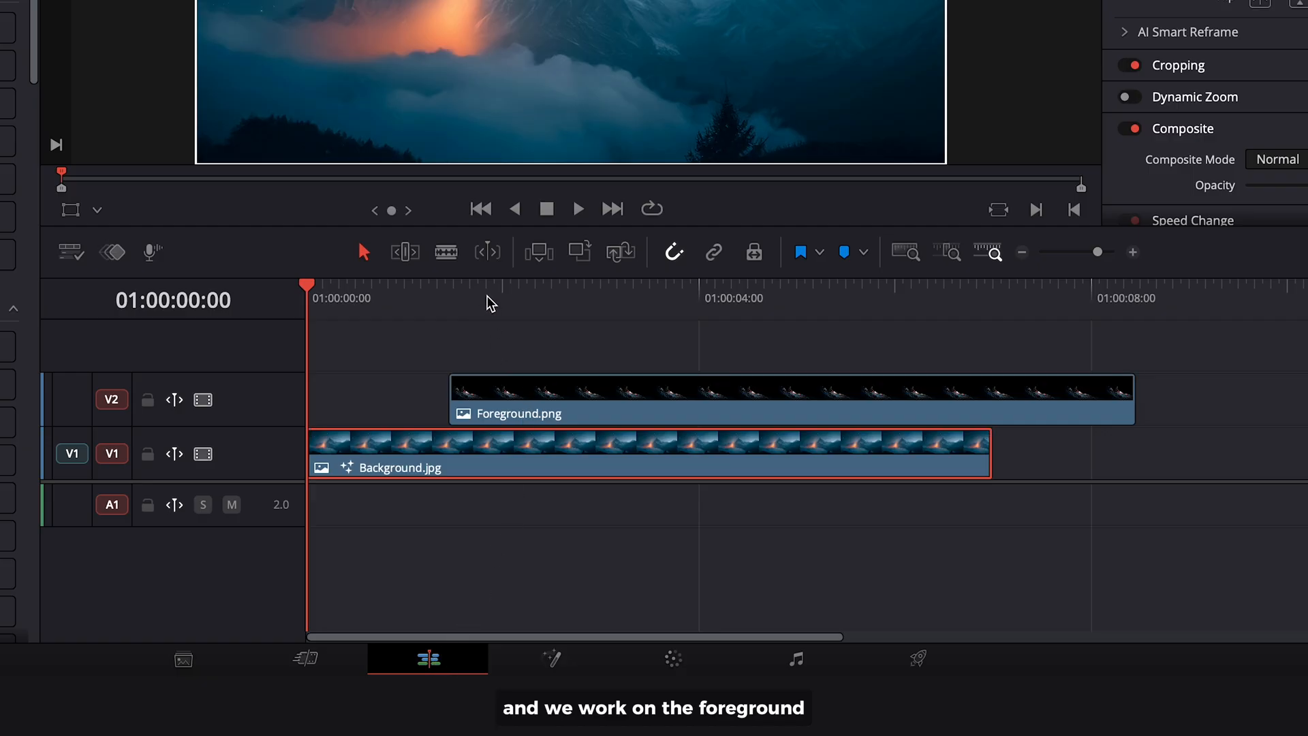
left_click(499, 299)
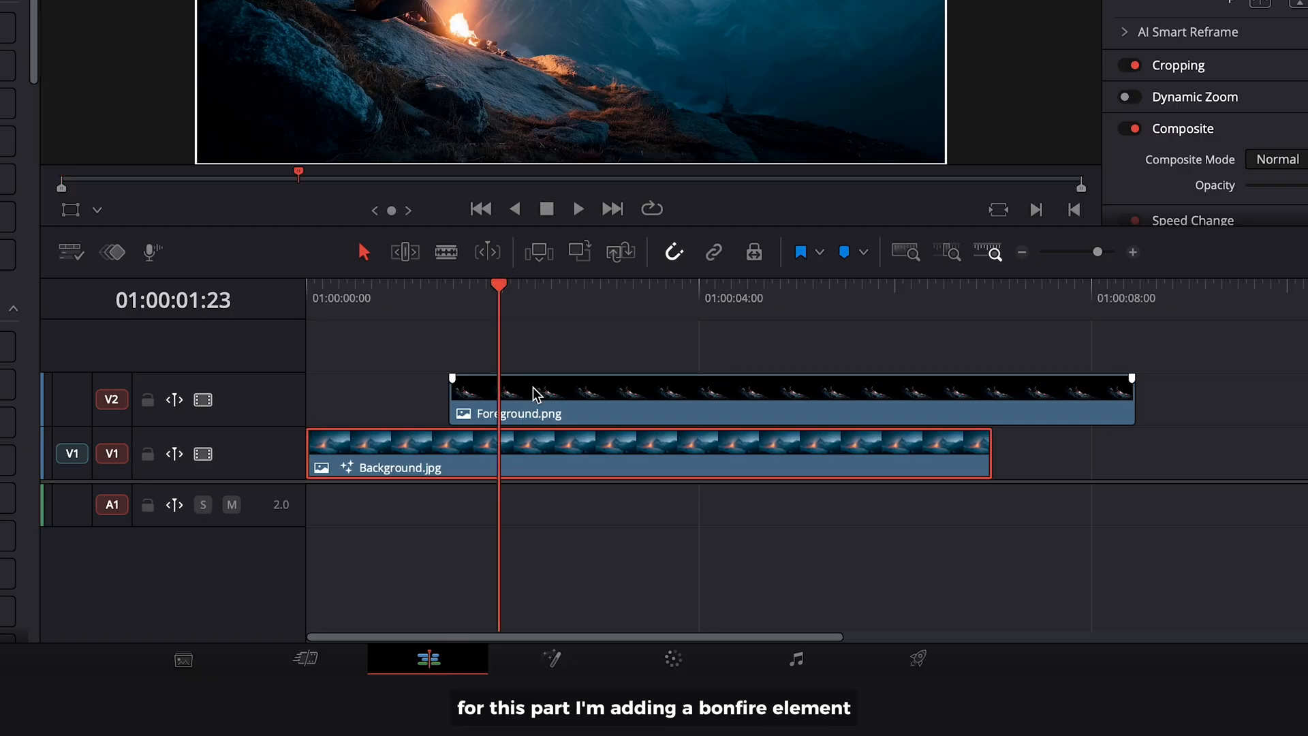
left_click(653, 668)
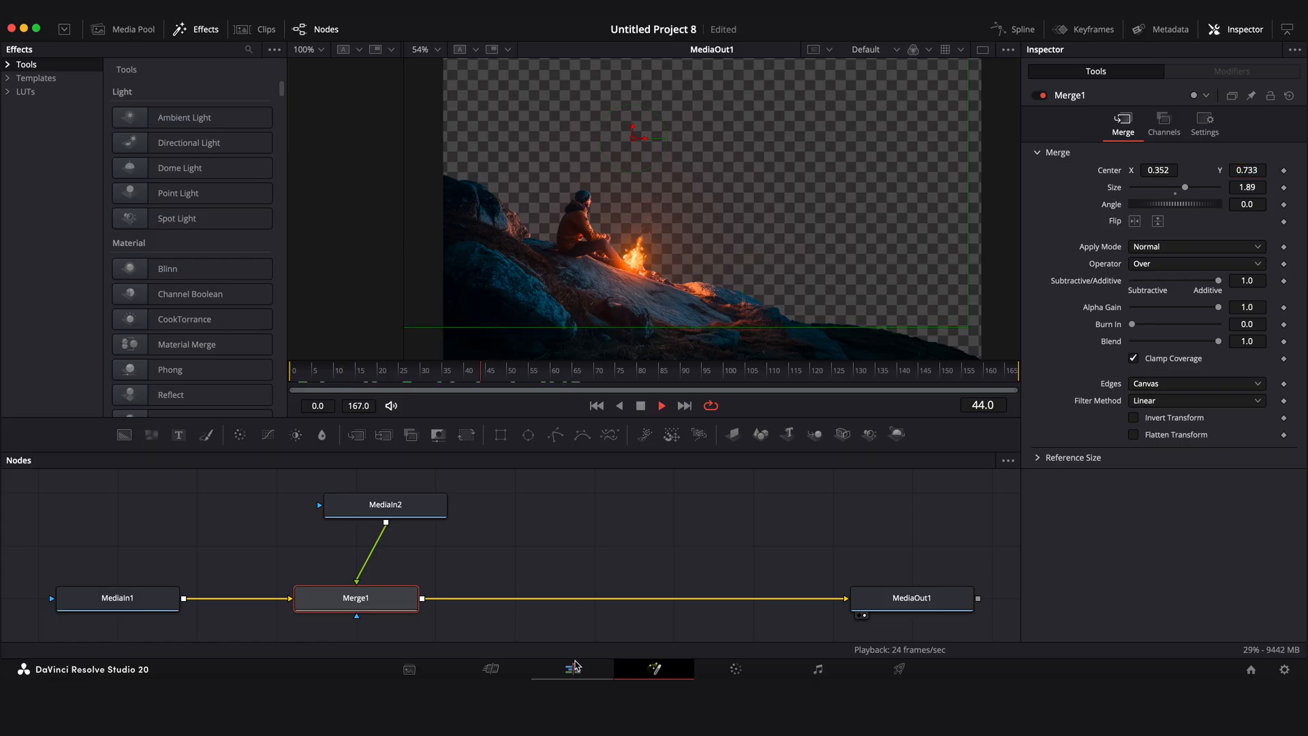
left_click(572, 668)
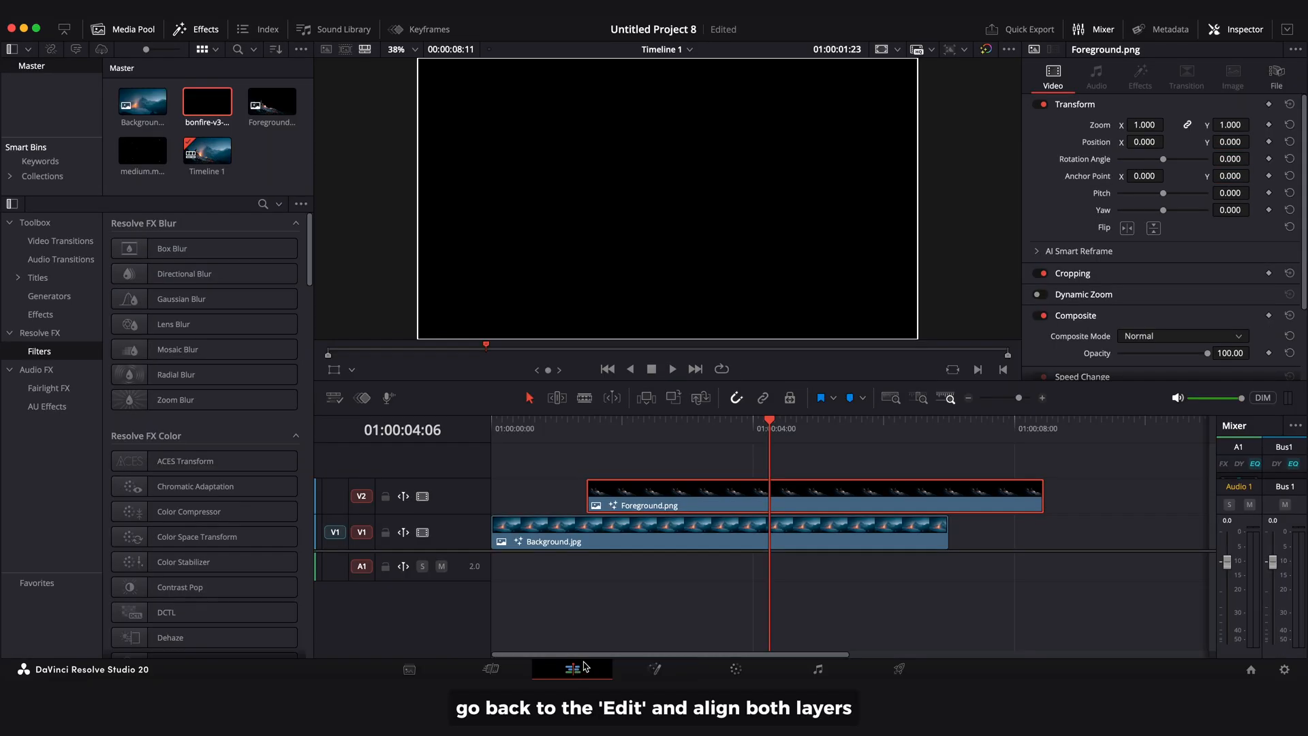
left_click(728, 494)
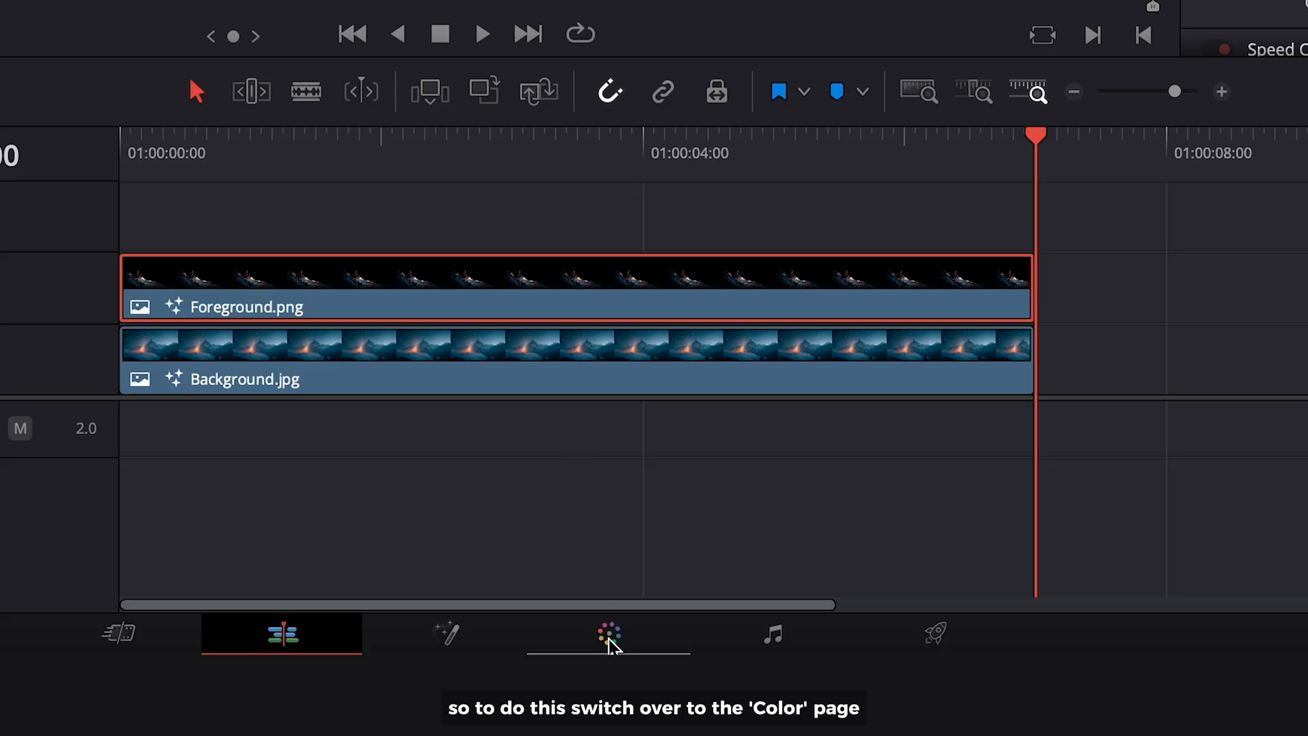
On the Color page search the Effects Library for 'flicker' for the bonfire glow
left_click(608, 634)
type("f")
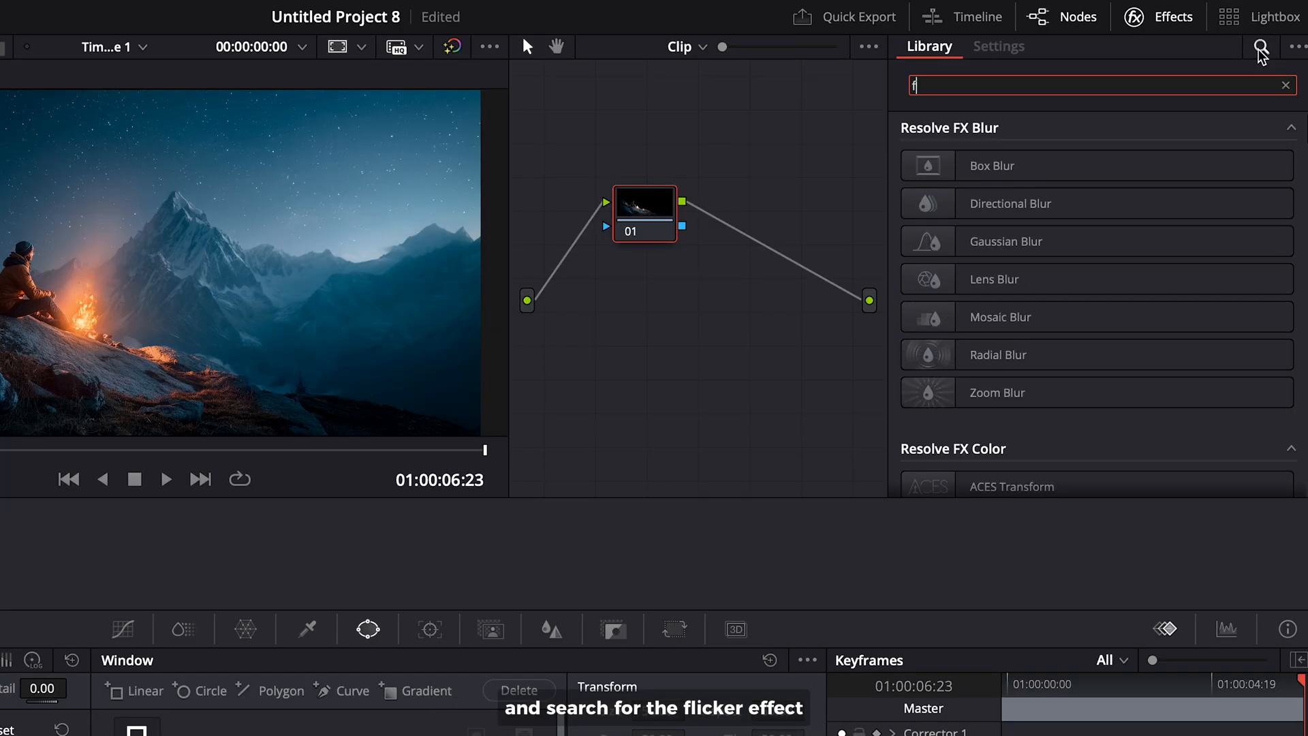
type("licker")
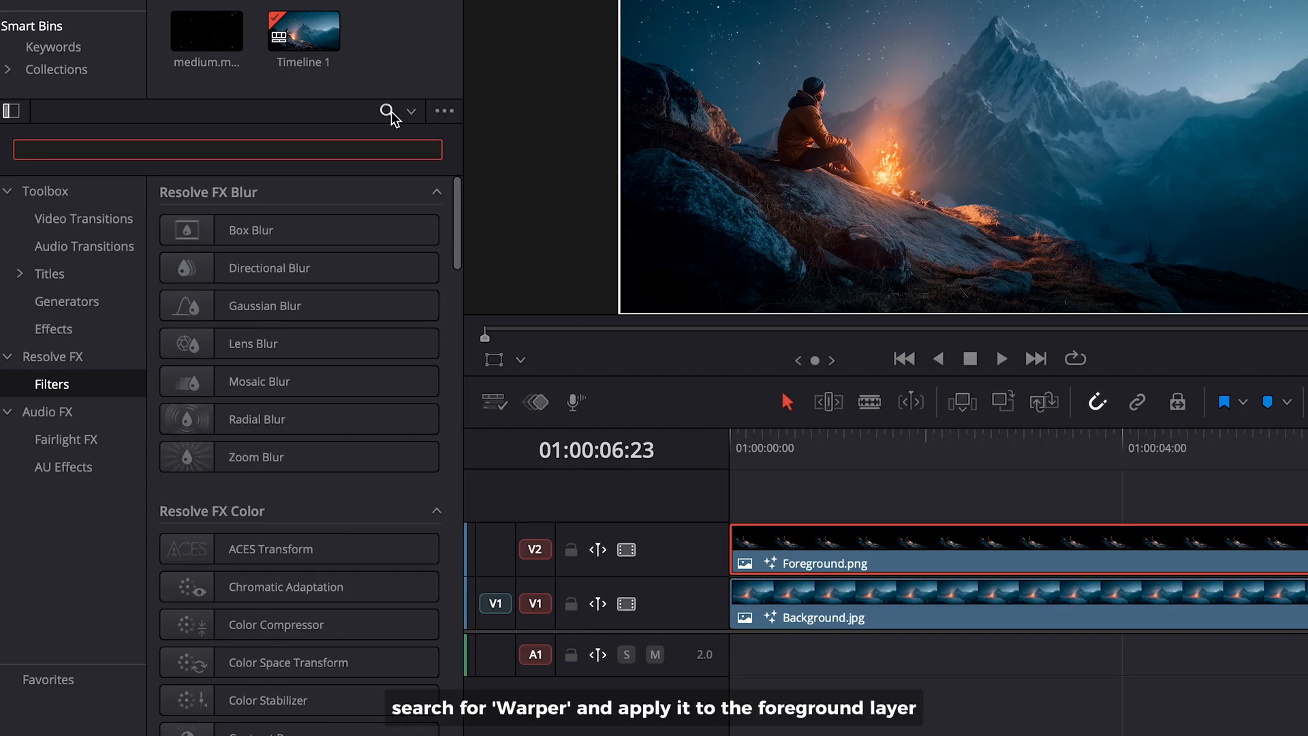
Apply the Warper effect to Foreground.png with the Open FX Overlay shown and Warp Mode set to Points
type("warper")
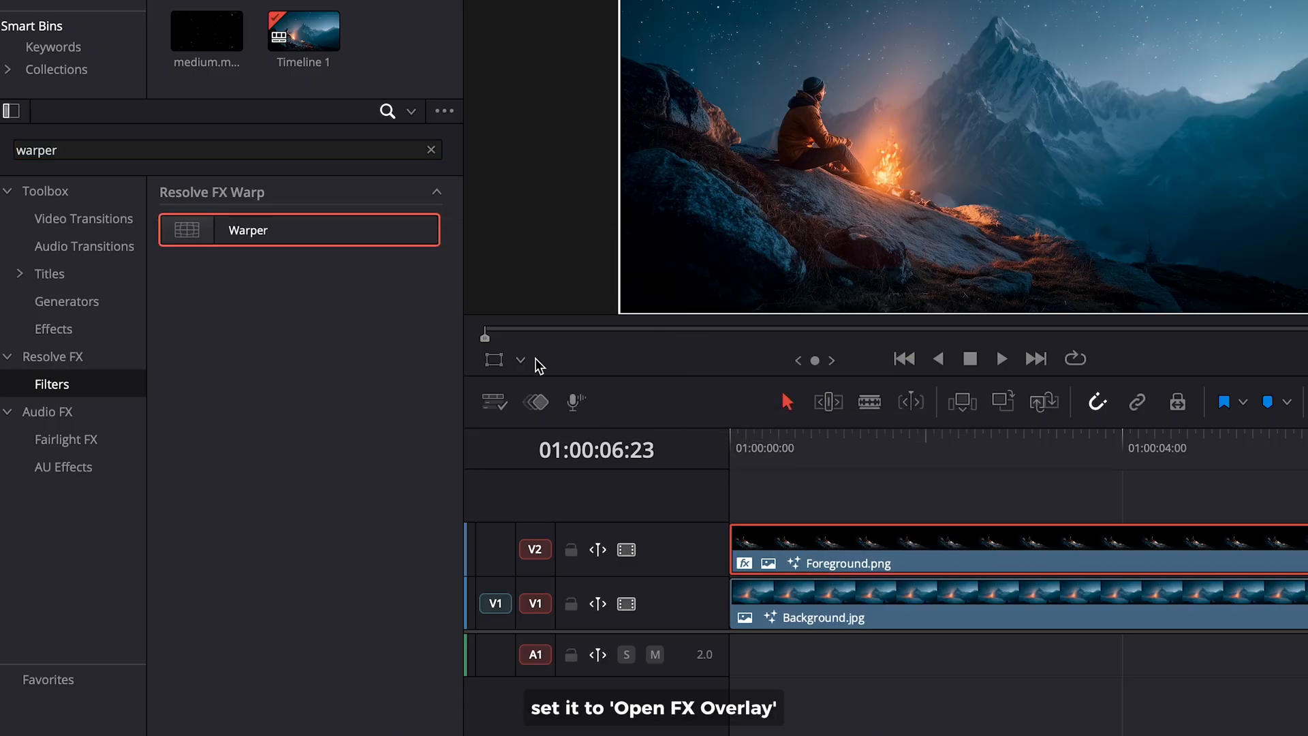
left_click(521, 360)
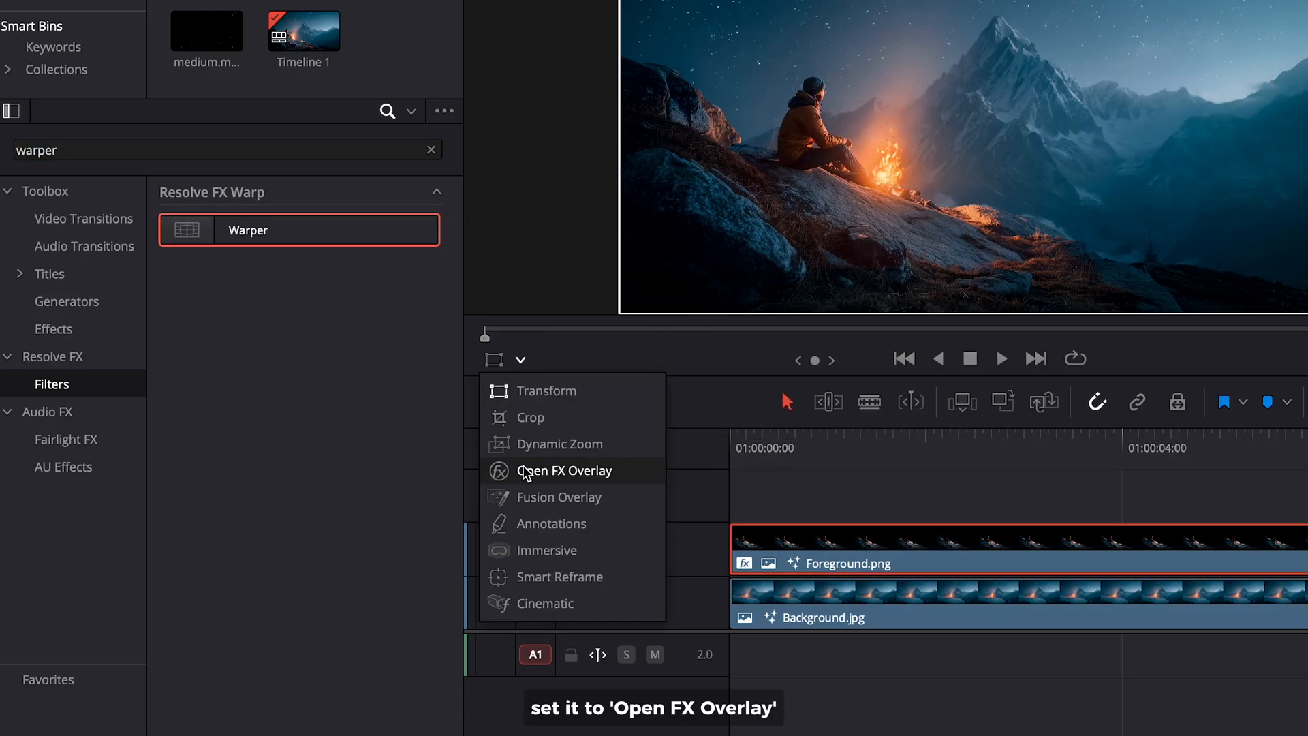
left_click(564, 471)
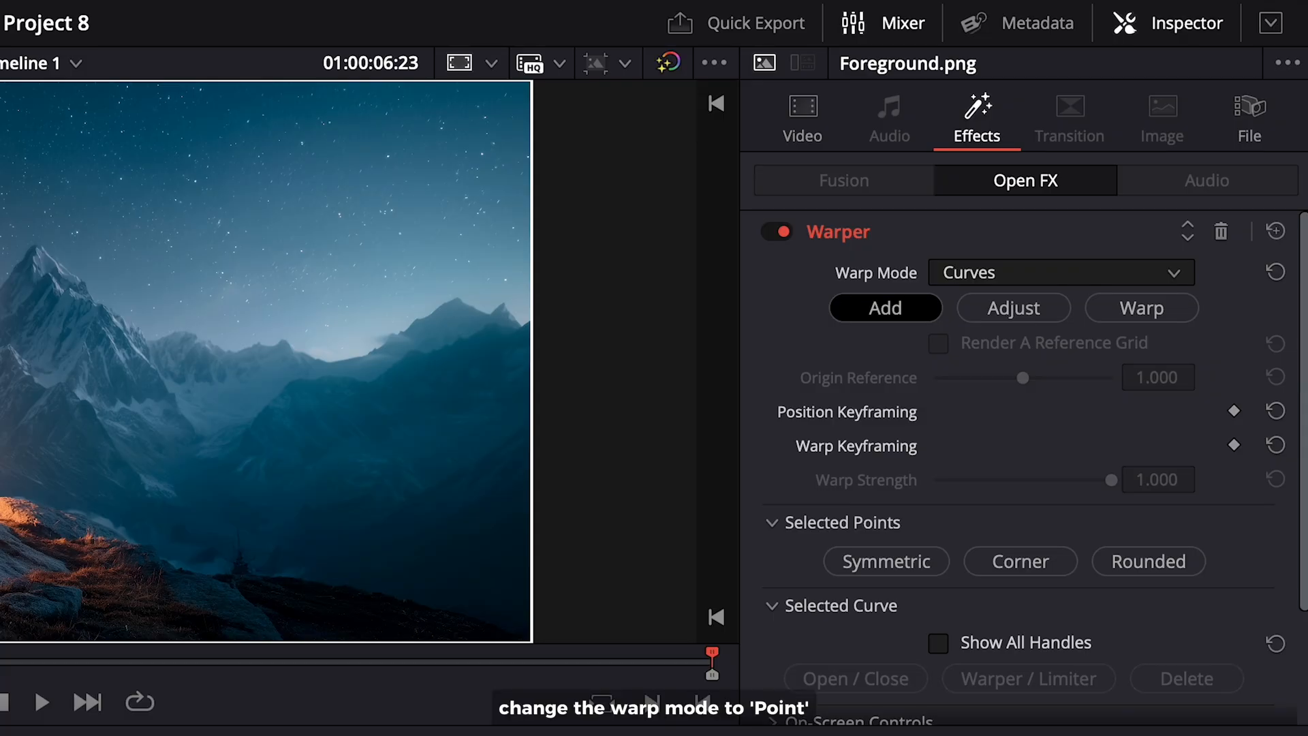
left_click(1061, 273)
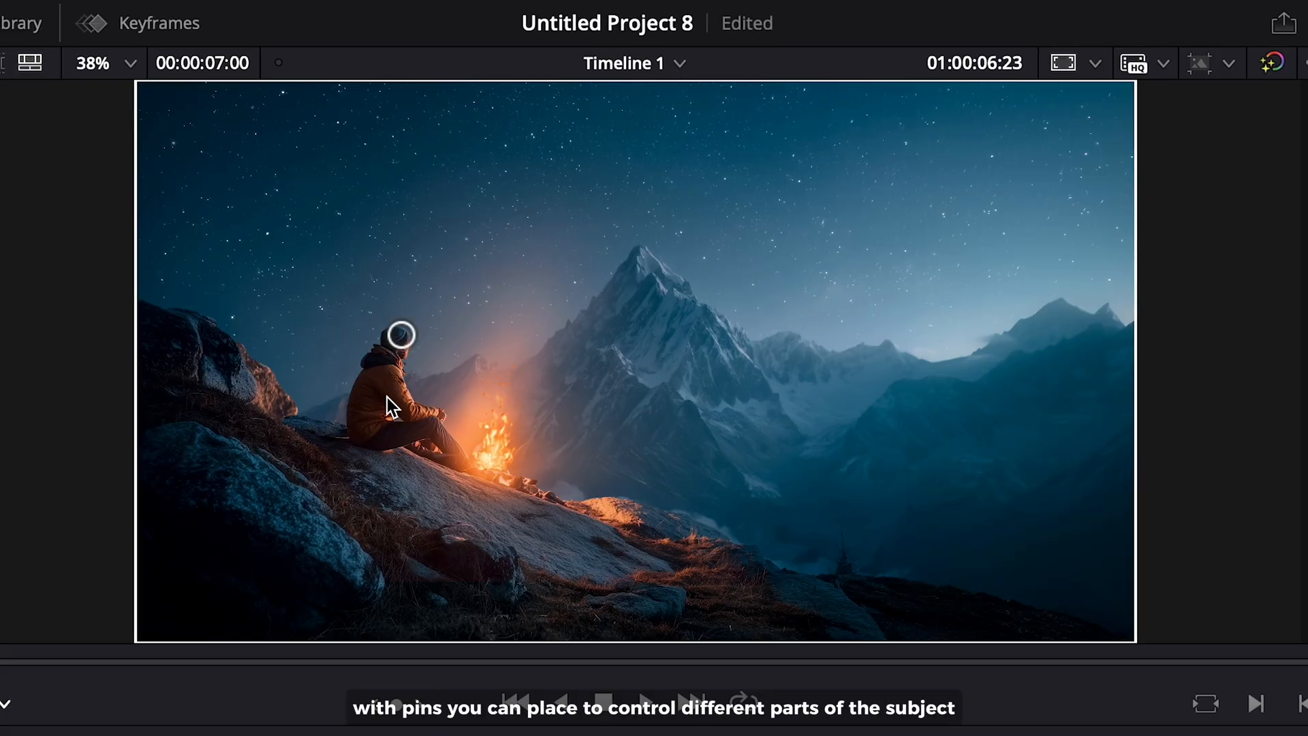
Pin the seated person's hip, their knee near the fire, and the rock beside the fire
left_click(369, 427)
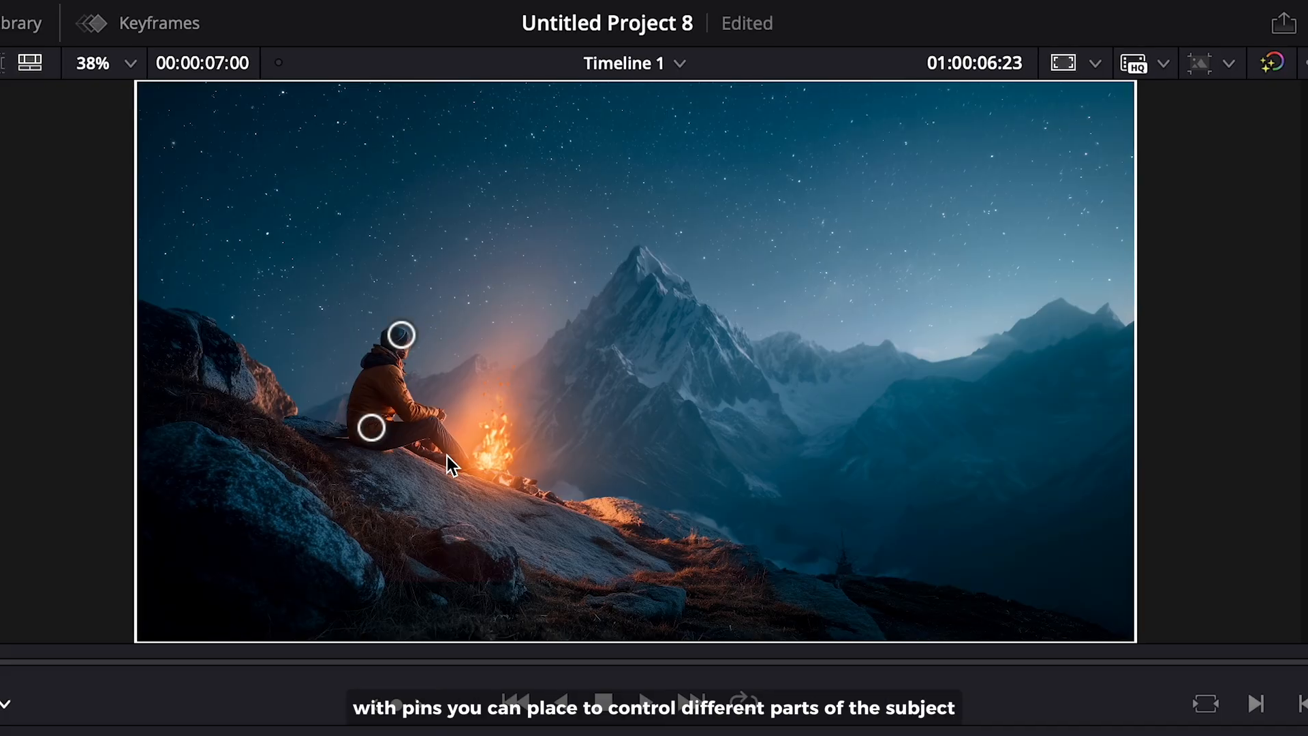
left_click(451, 460)
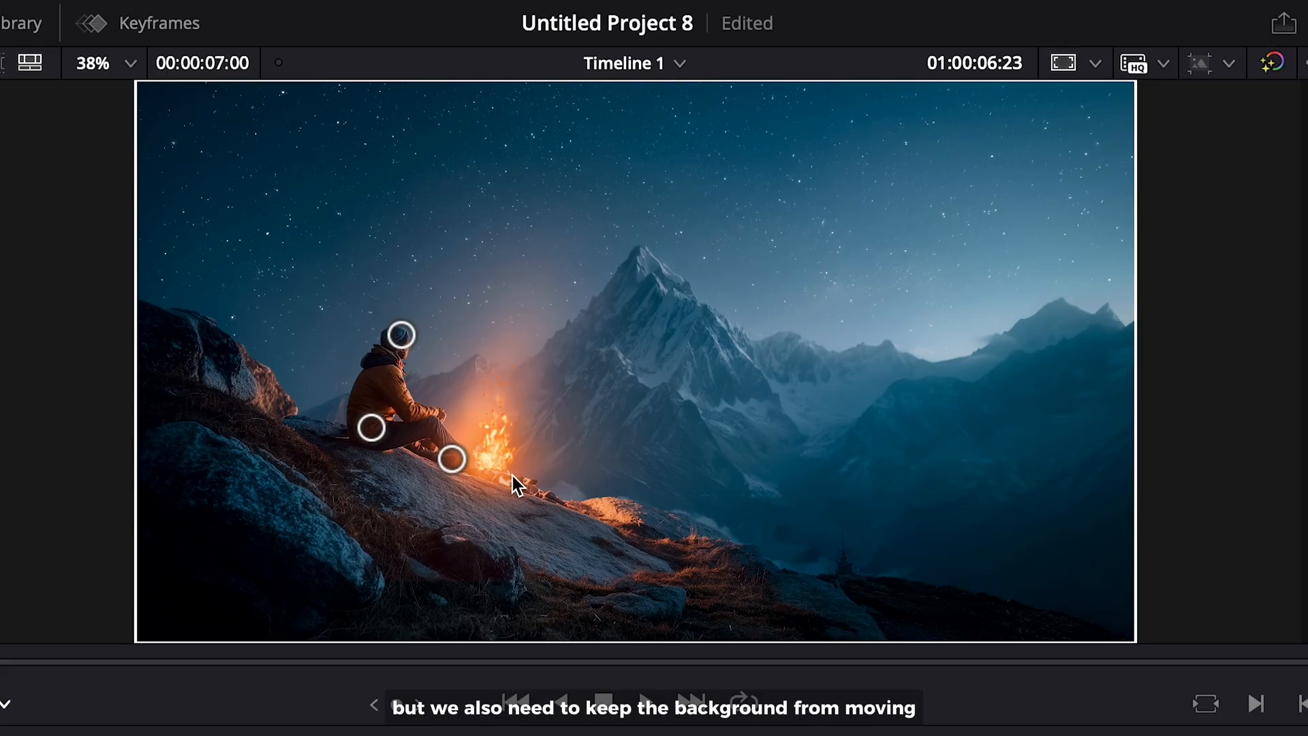
left_click(520, 483)
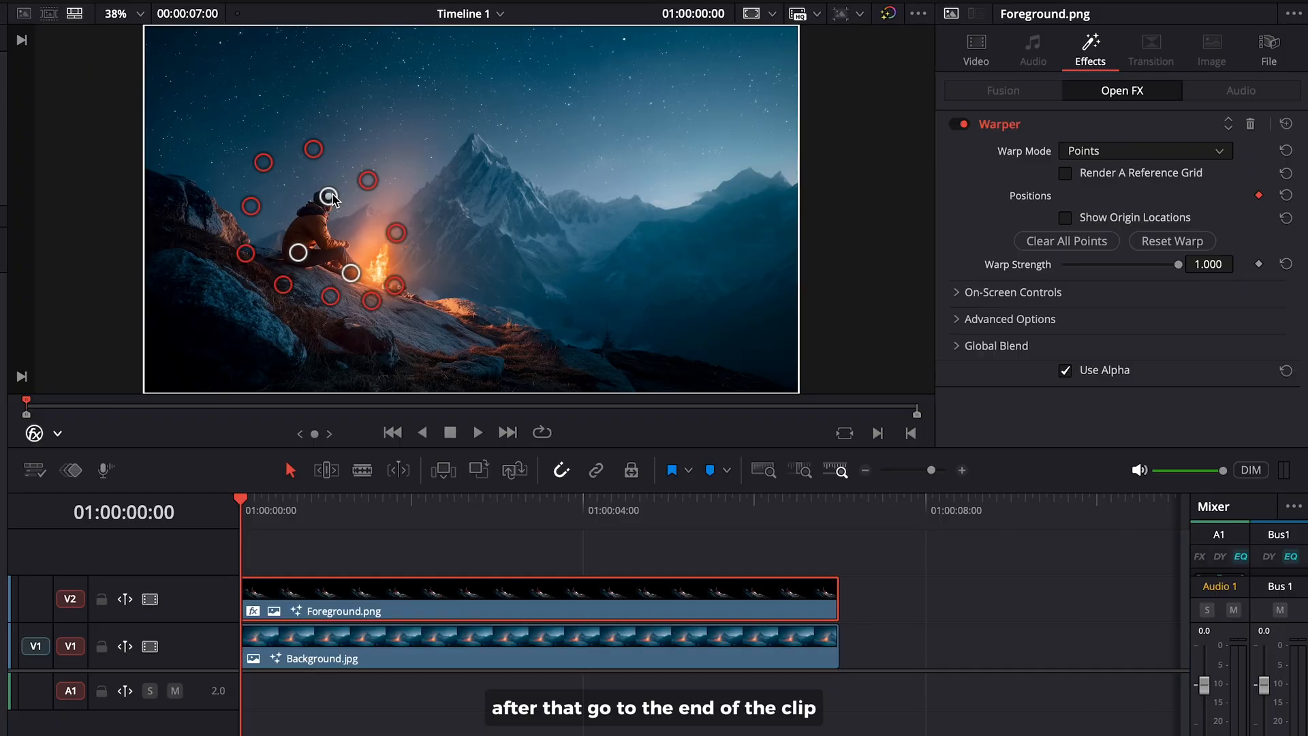
Keyframe the head pin's position so the person slowly raises their head by the clip end
left_click(683, 500)
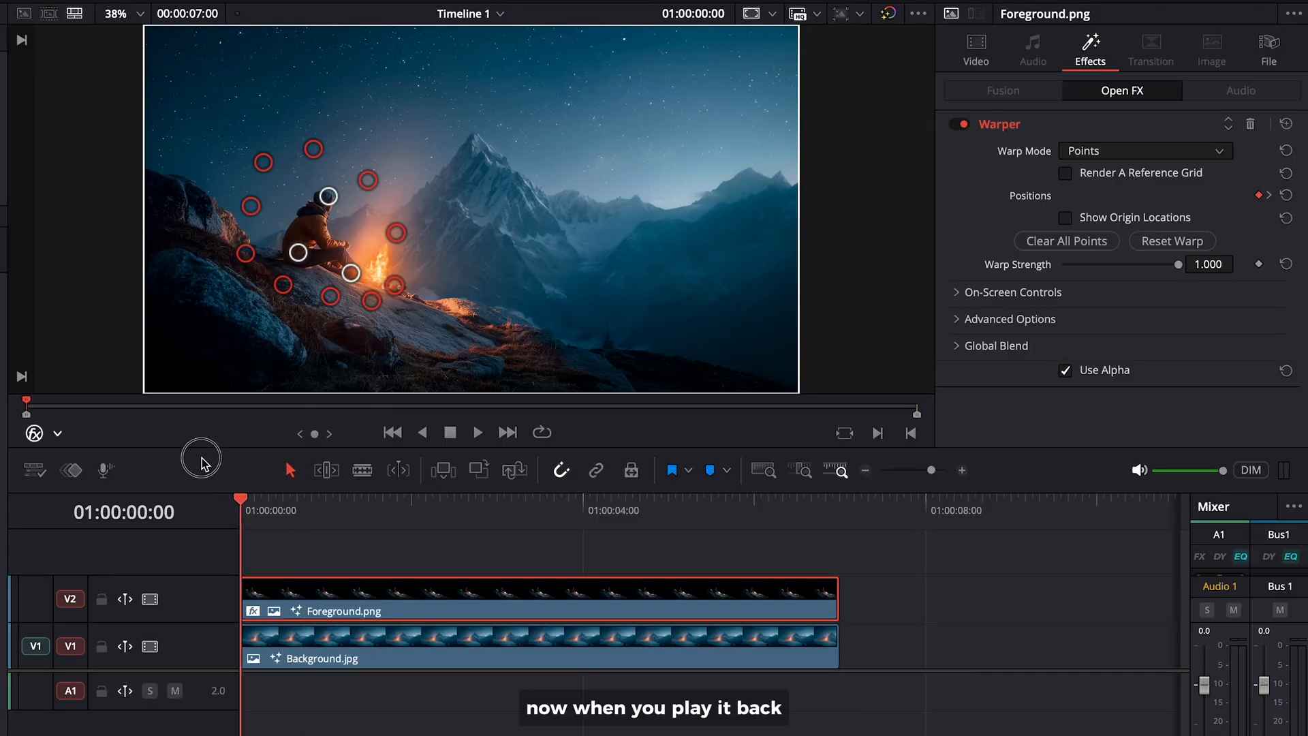
left_click(477, 432)
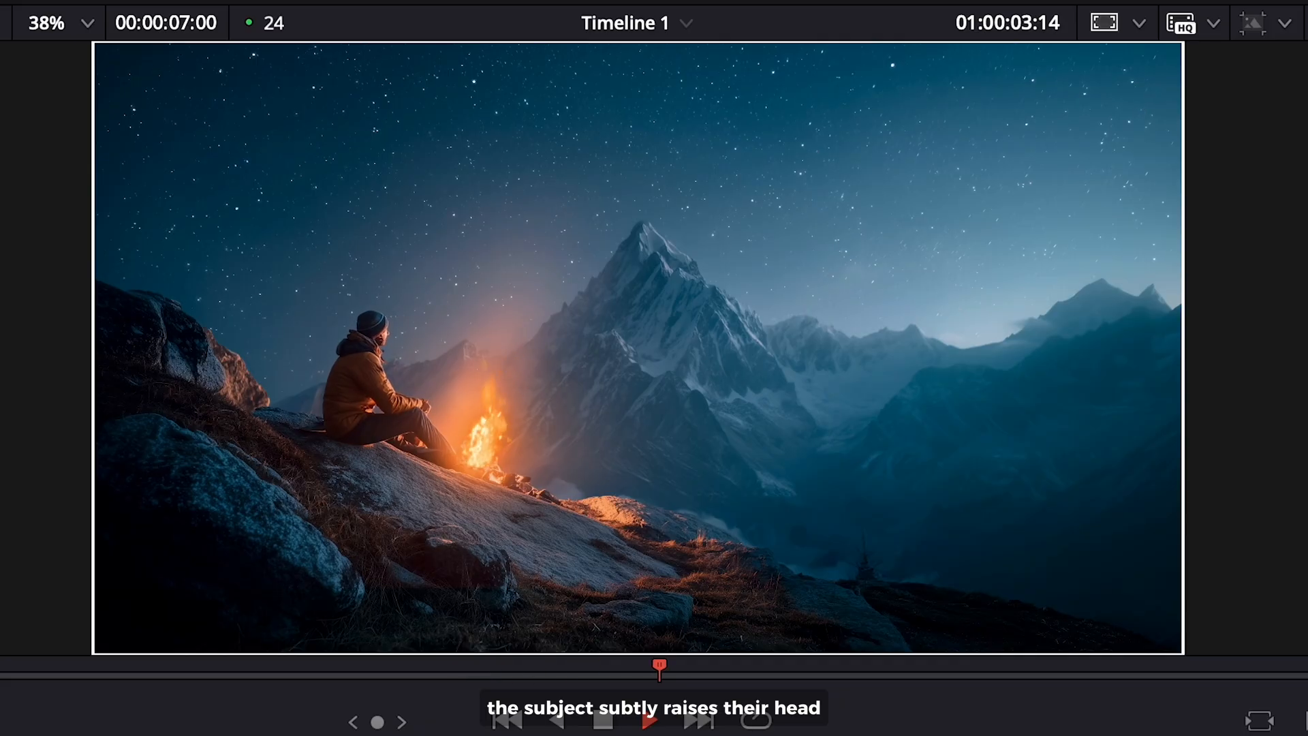
left_click(648, 720)
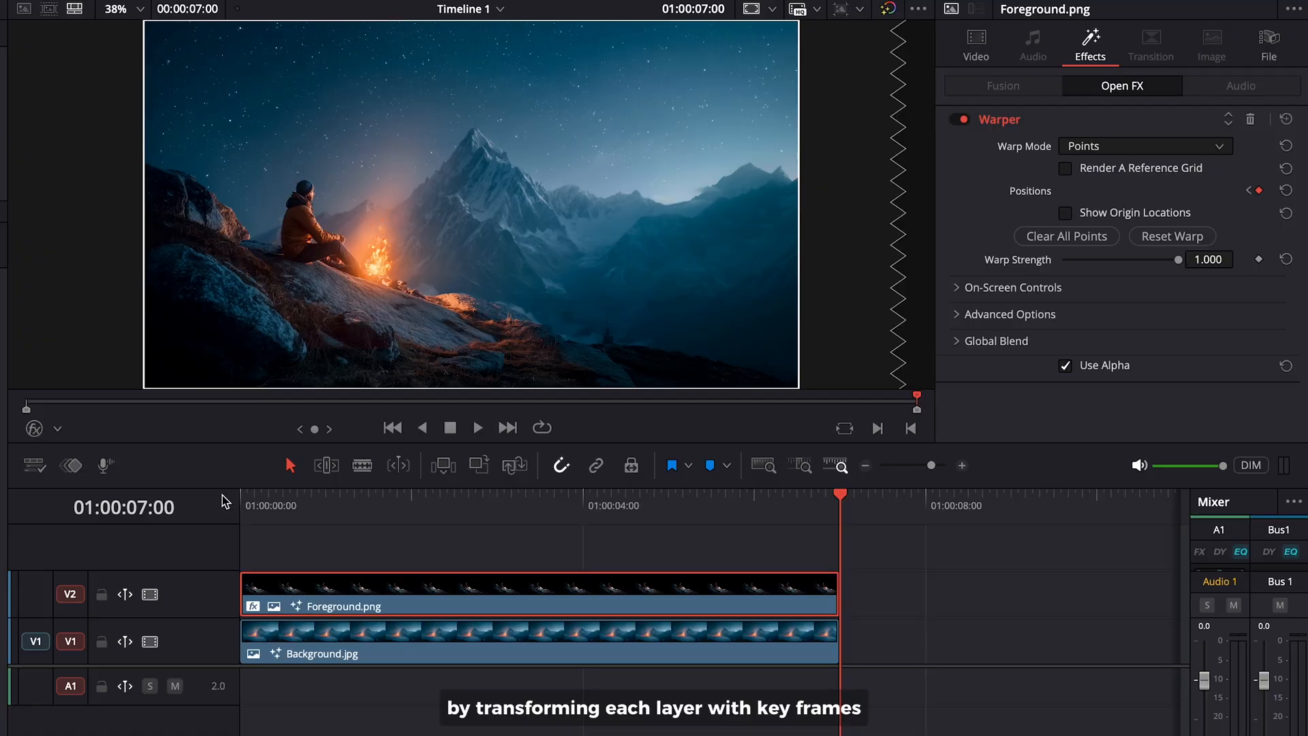
Keyframe Zoom from 1.0 to 1.05 on Background and 1.0 to 1.17 on Foreground across the clip
left_click(538, 640)
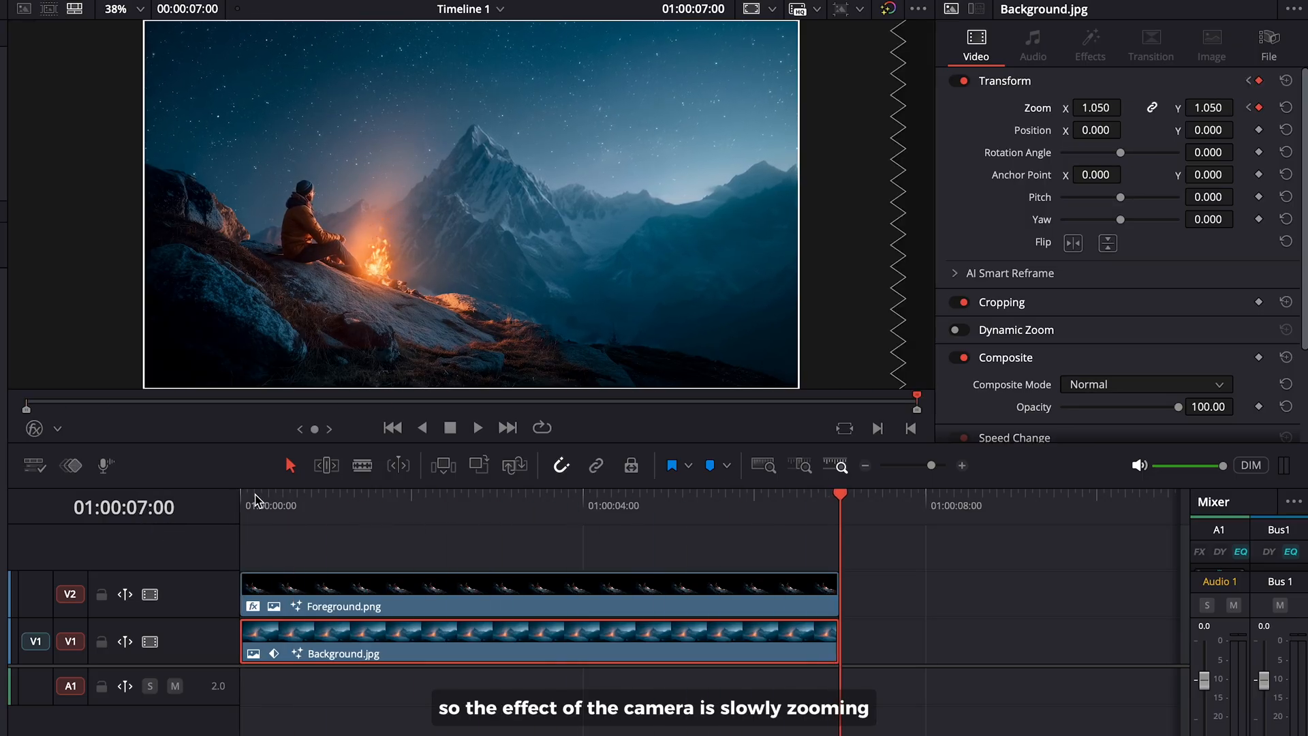
left_click(538, 593)
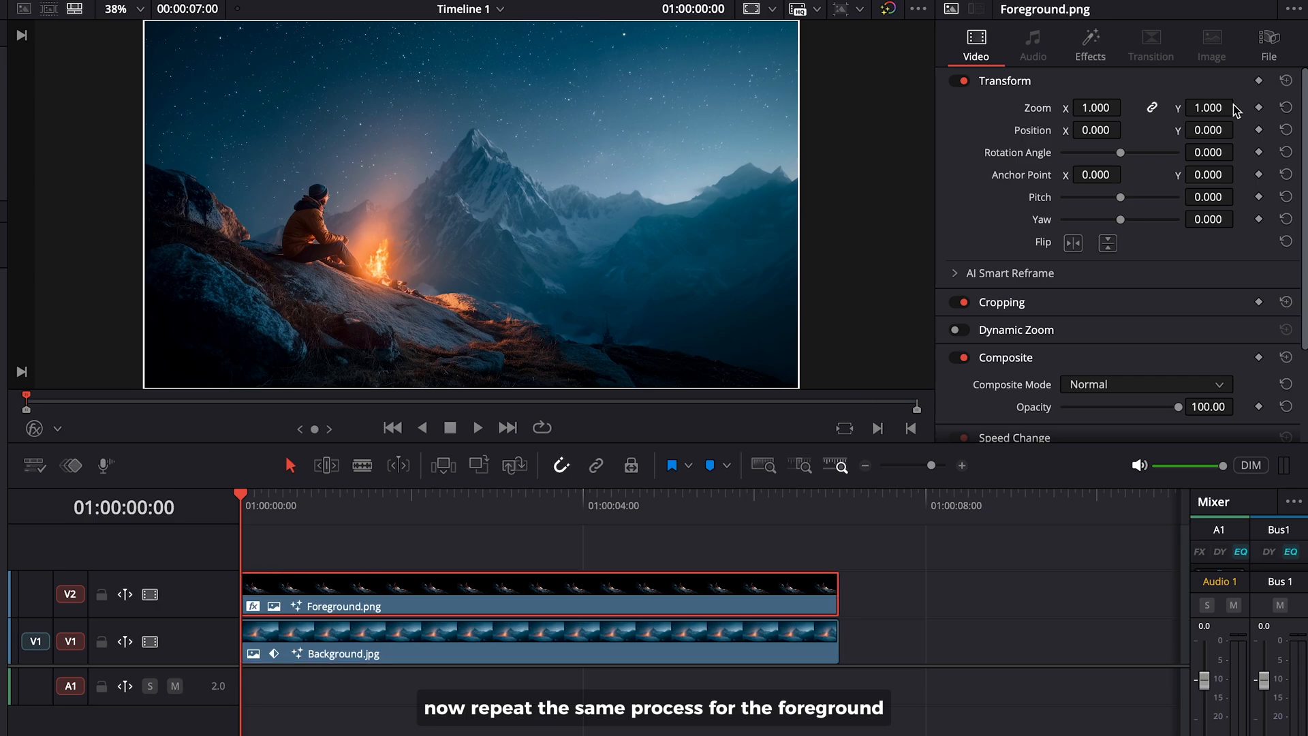
left_click(832, 496)
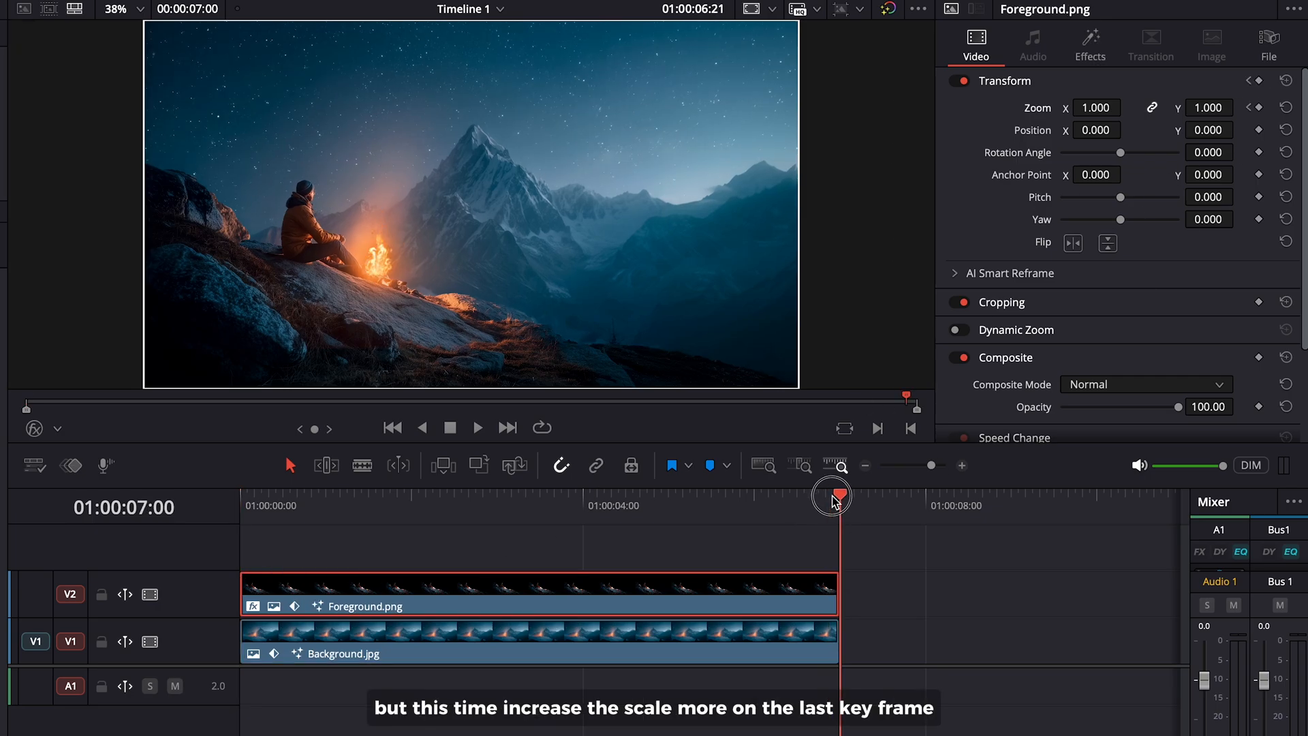
left_click(1127, 107)
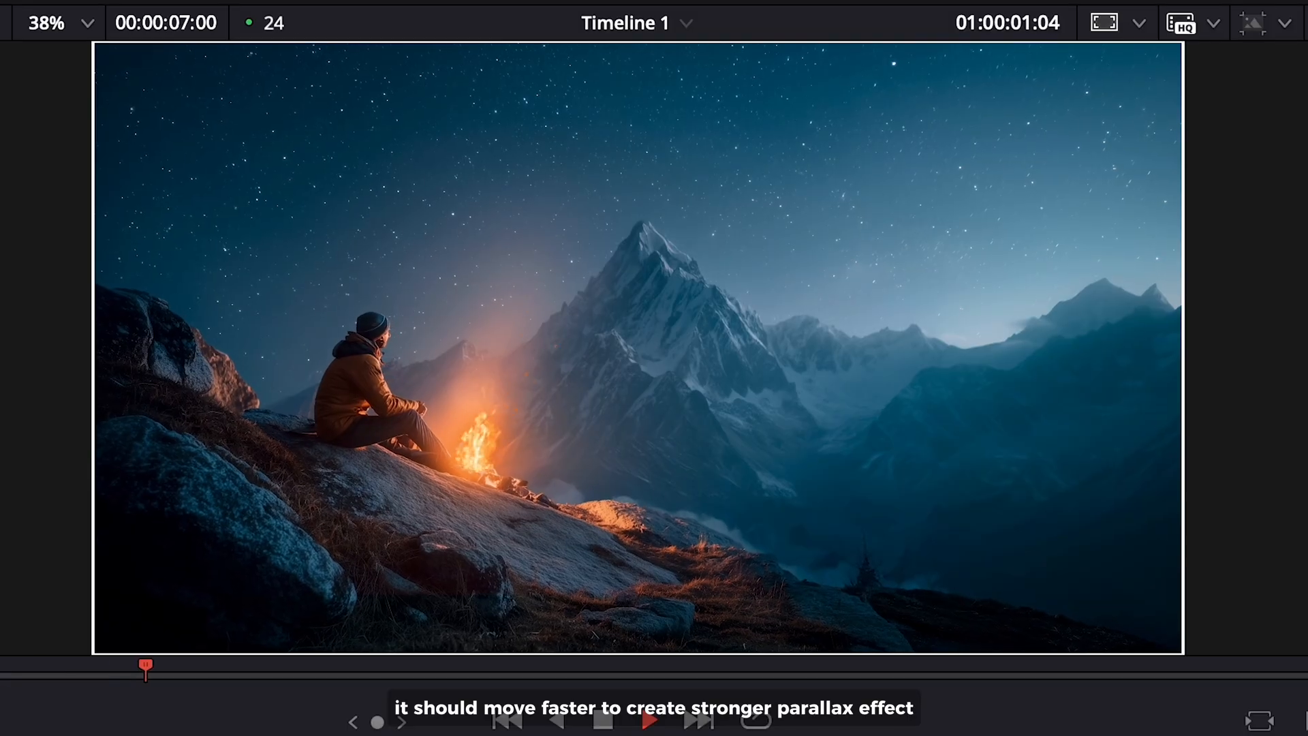
left_click(649, 720)
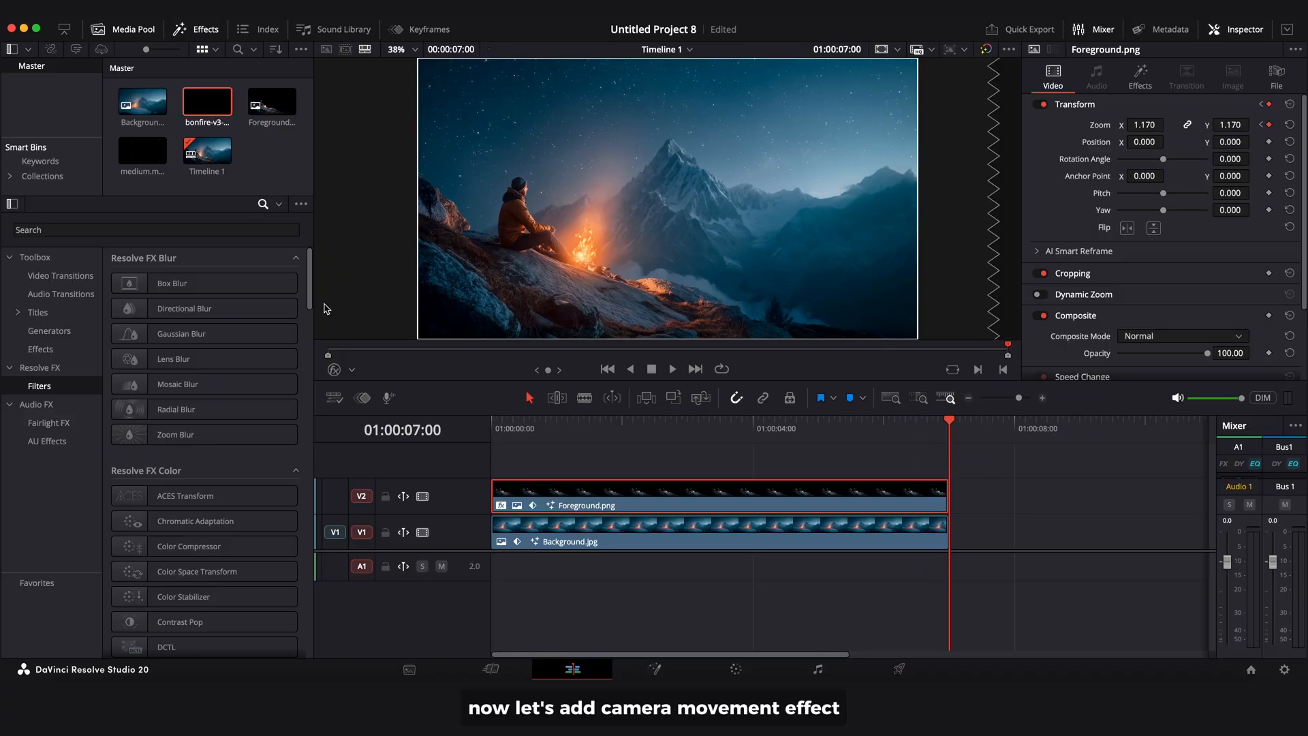
Add Camera Shake to the Background layer with a subtle Motion Scale of 0.100
type("ca")
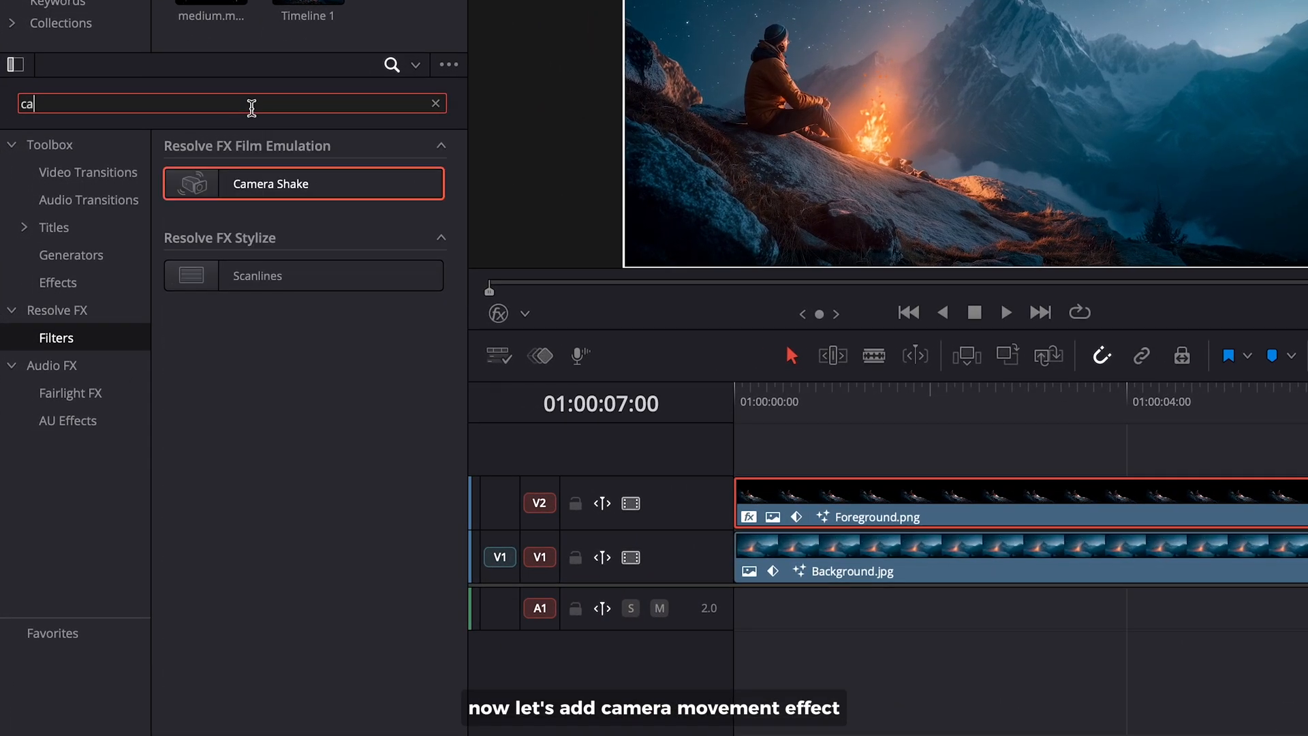
type("mera")
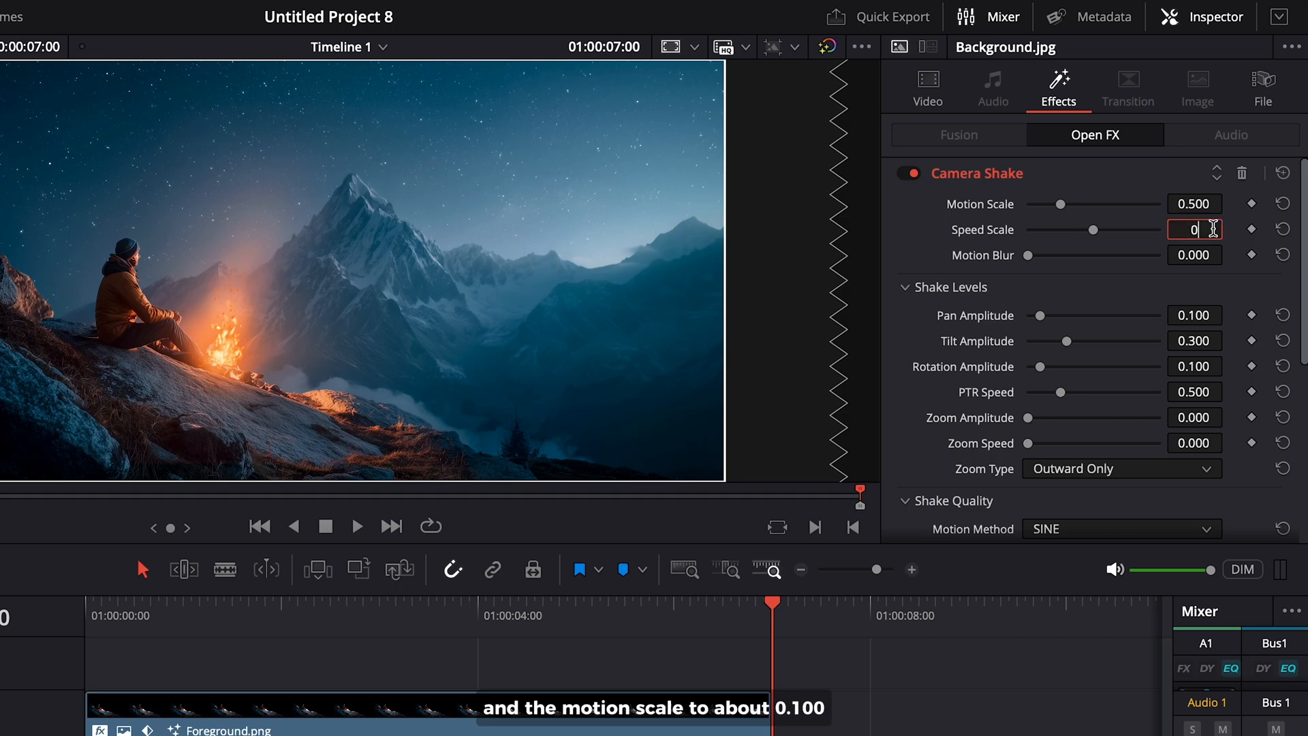
type("0.100")
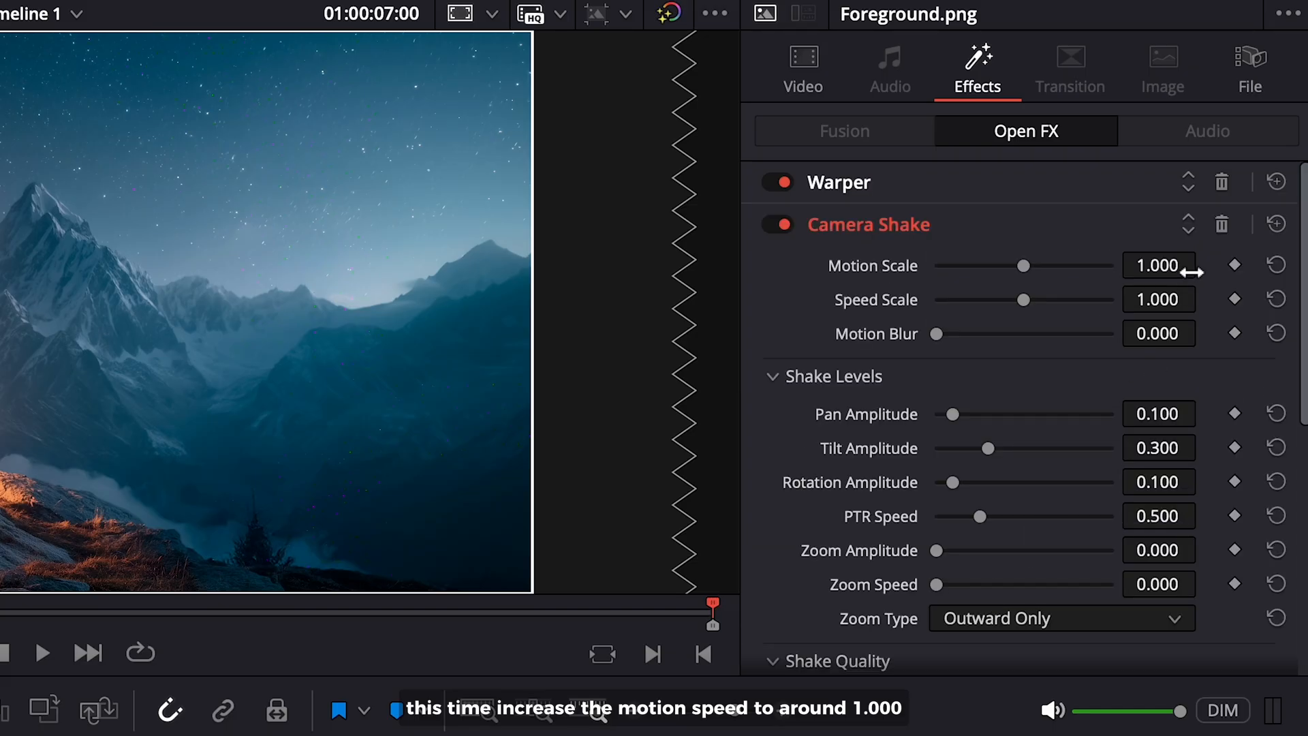
Add Camera Shake to the Foreground with Motion Scale and Speed Scale at 1.000
left_click(1158, 265)
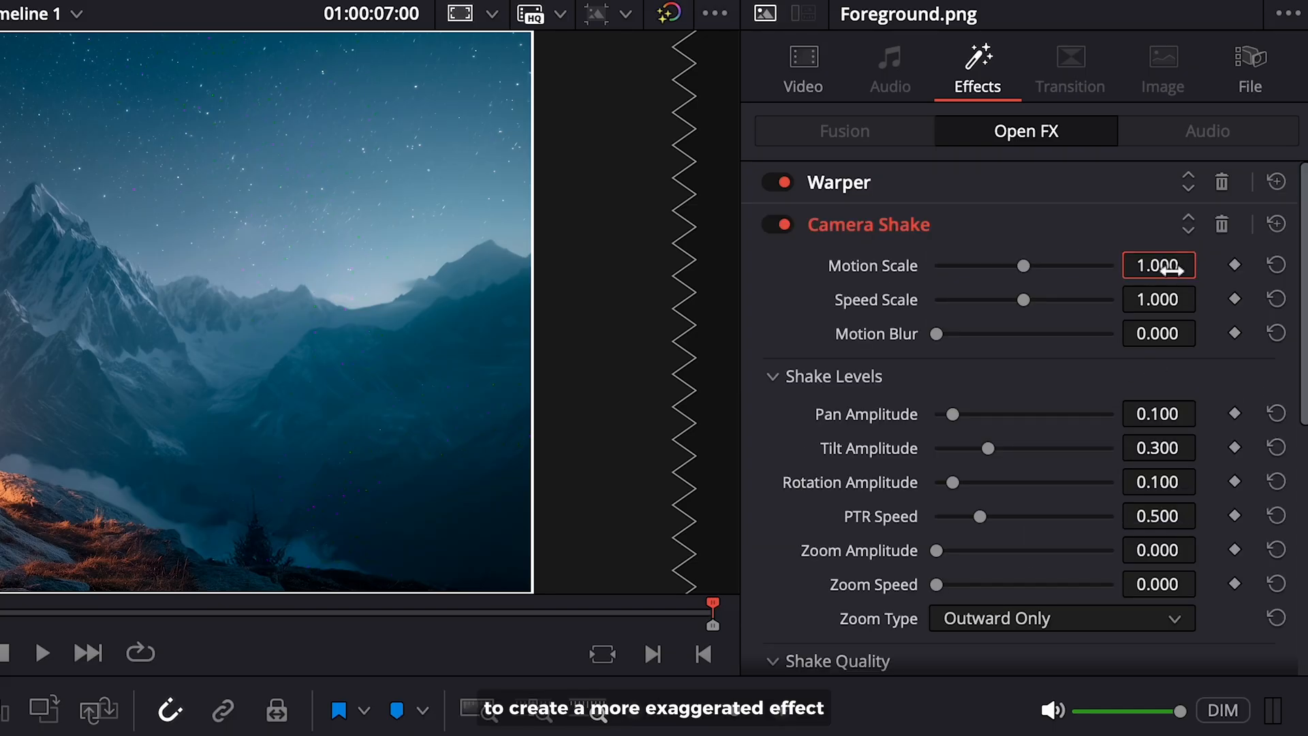
left_click(1159, 299)
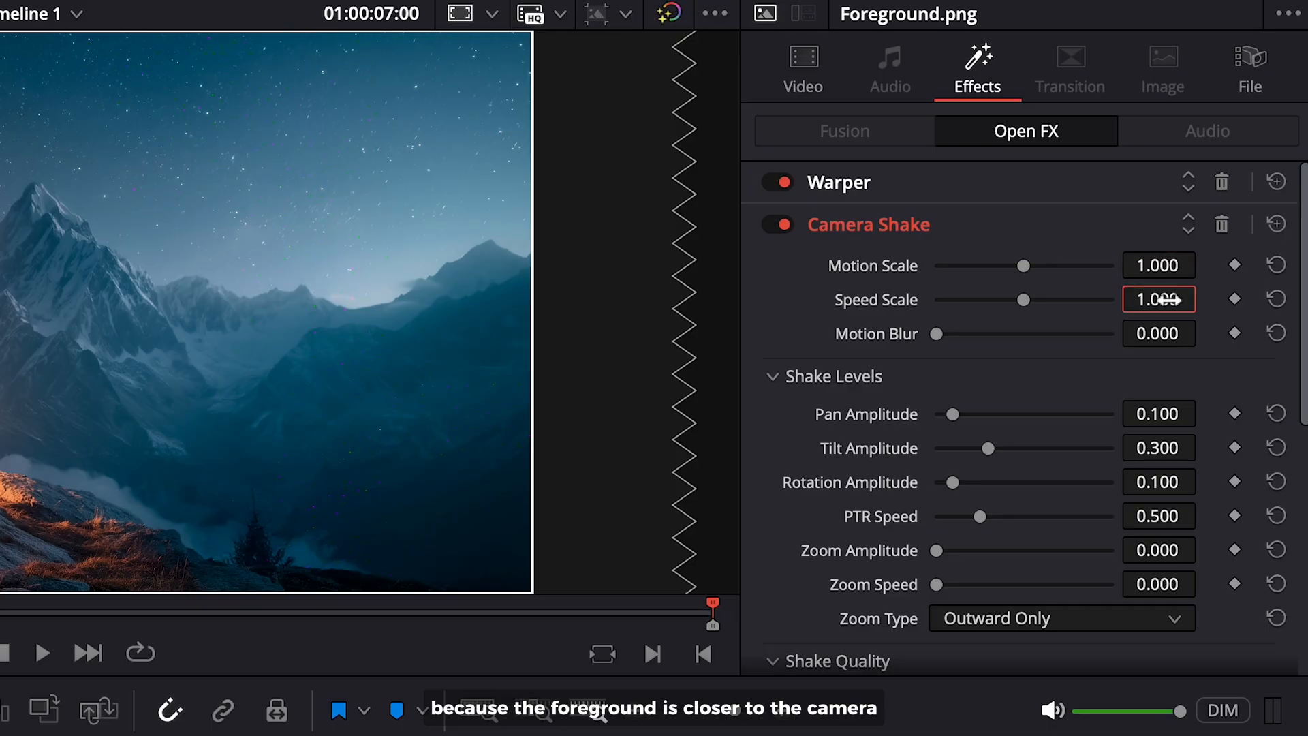